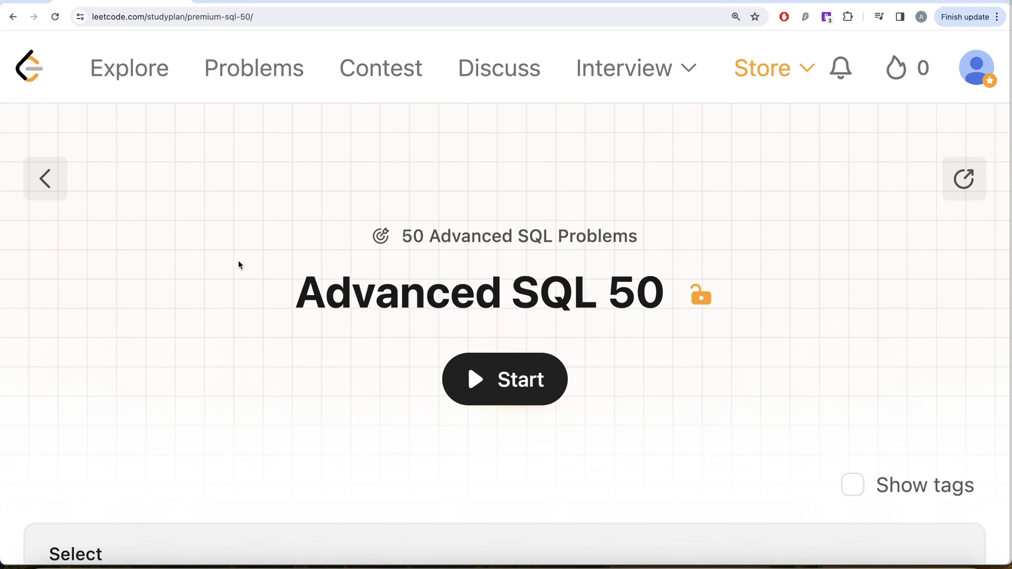
{"action": "mouse_move", "coordinate": [623, 299]}
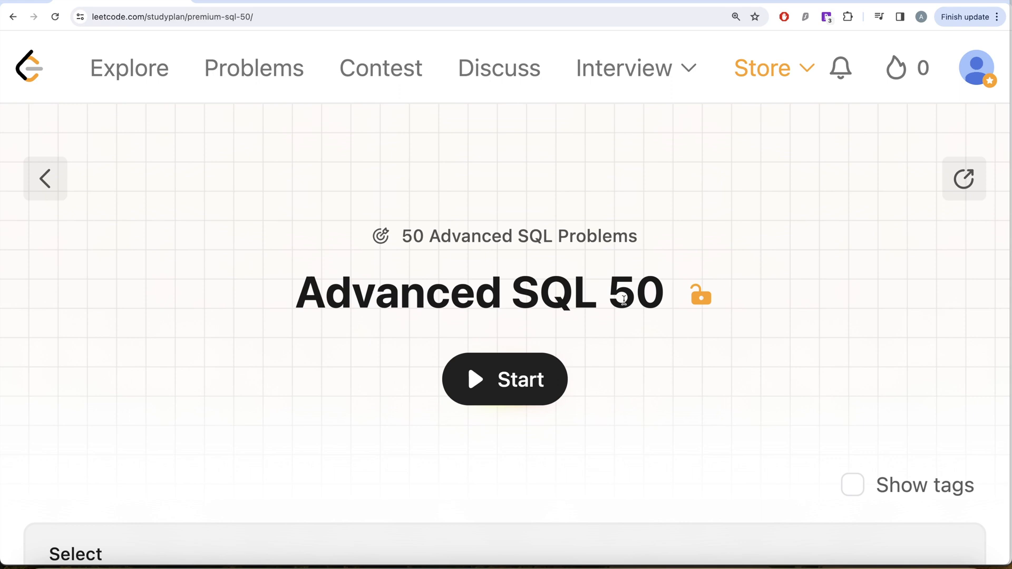
Scroll the Advanced SQL 50 plan to the Basic Joins section showing Combine Two Tables.
{"action": "scroll", "scroll_direction": "down", "scroll_amount": 3}
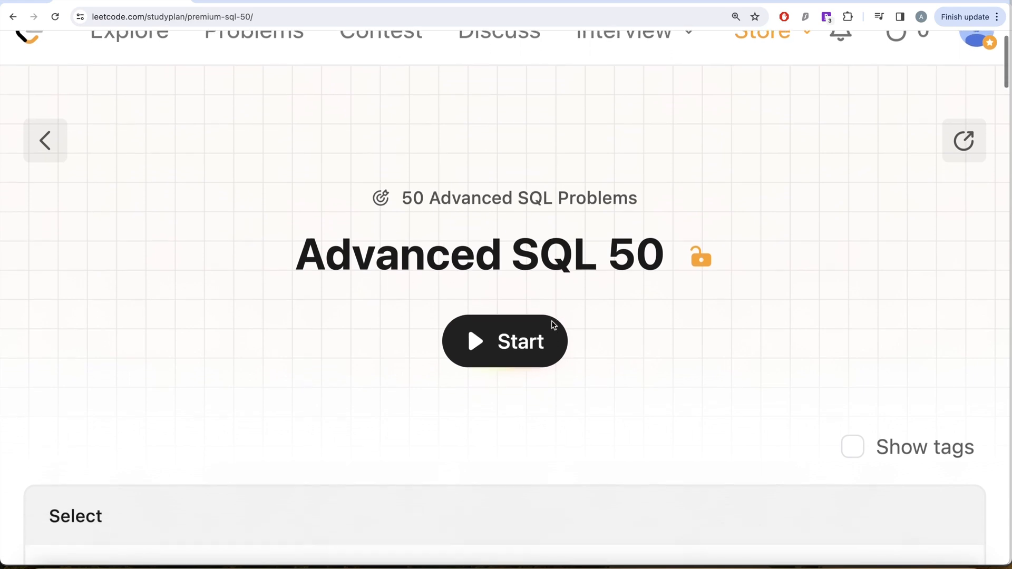
{"action": "scroll", "scroll_direction": "down", "scroll_amount": 3}
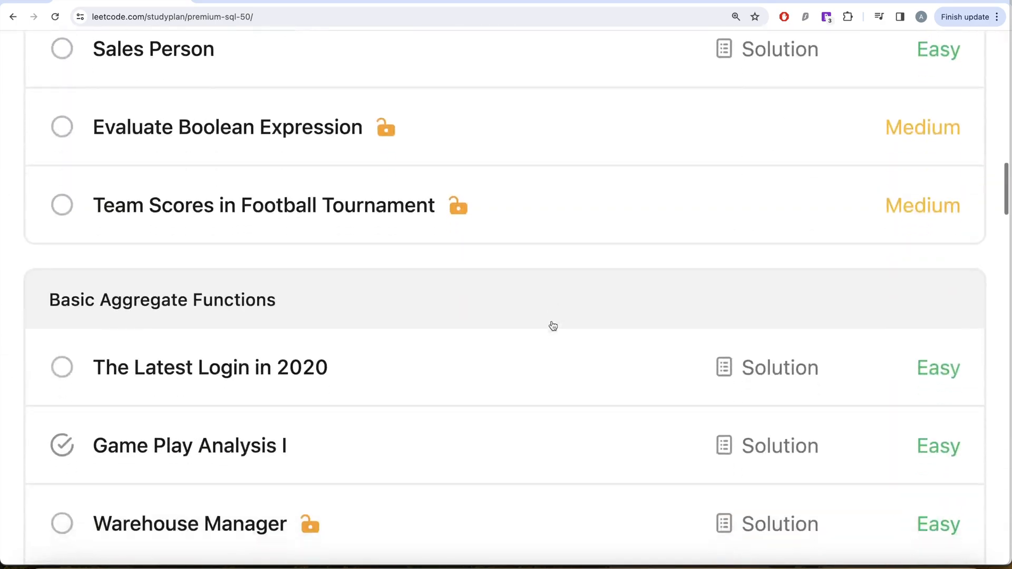
{"action": "scroll", "scroll_direction": "down", "scroll_amount": 3}
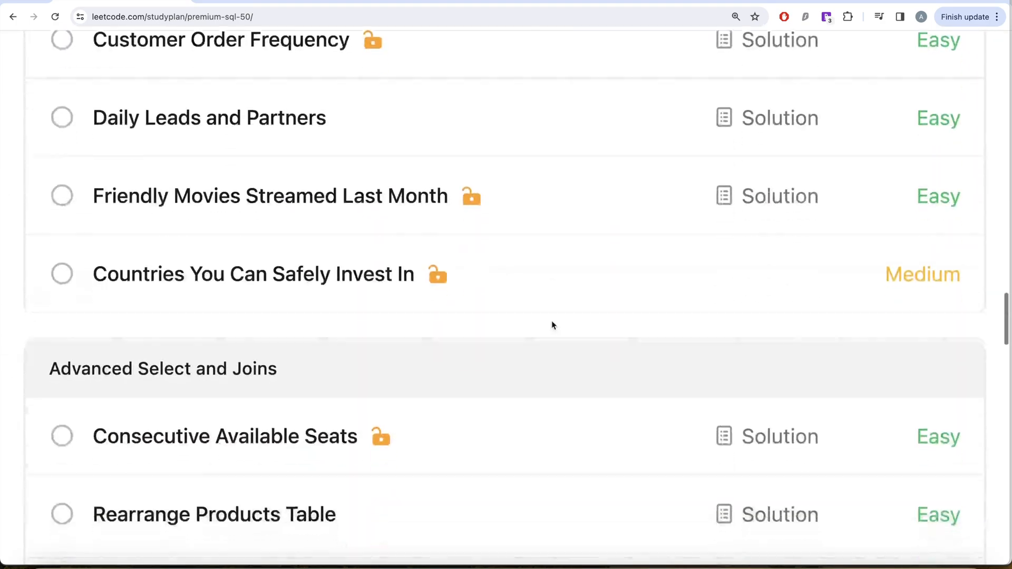
{"action": "scroll", "scroll_direction": "down", "scroll_amount": 3}
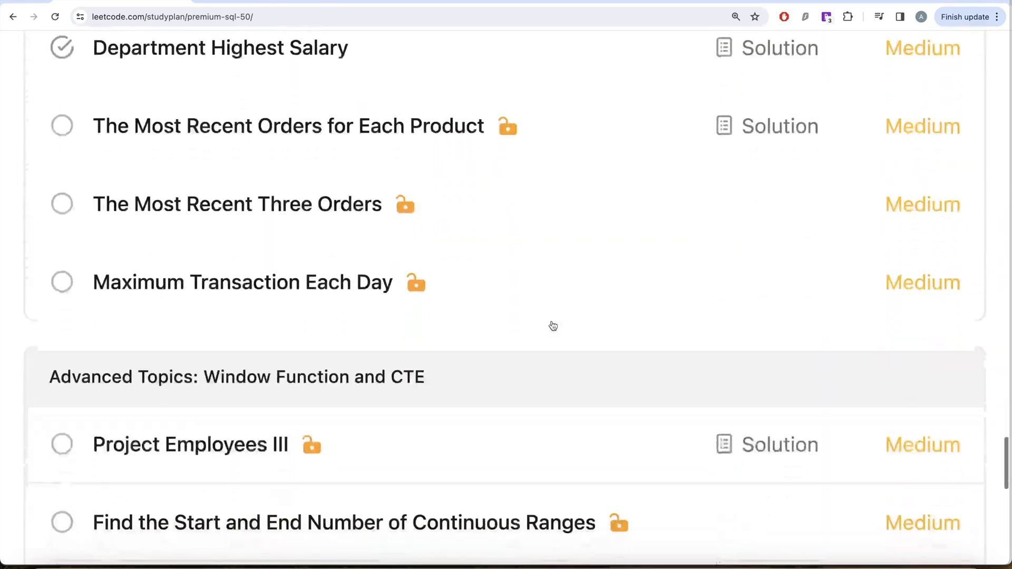
{"action": "scroll", "scroll_direction": "up", "scroll_amount": 3}
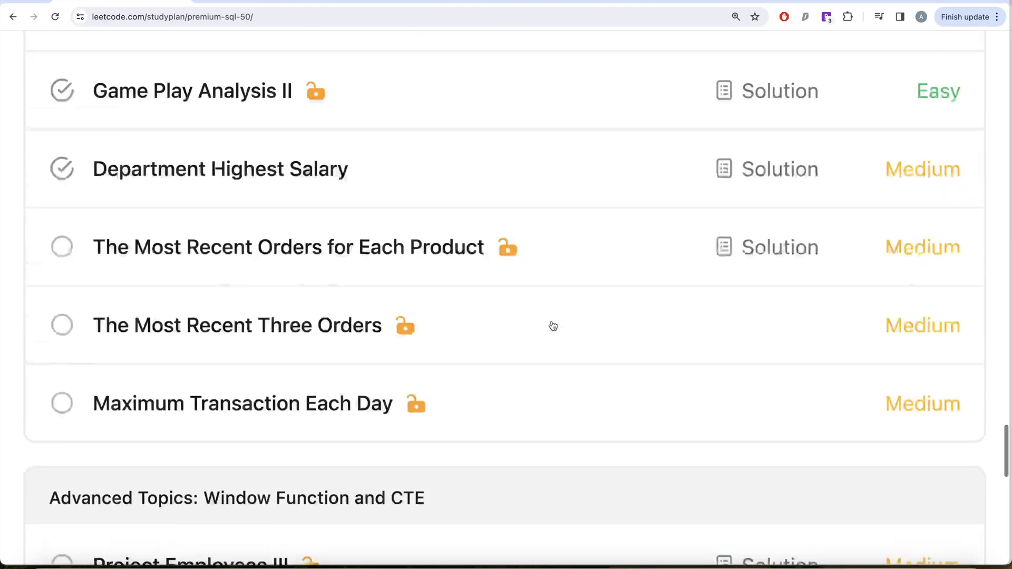
{"action": "scroll", "scroll_direction": "up", "scroll_amount": 3}
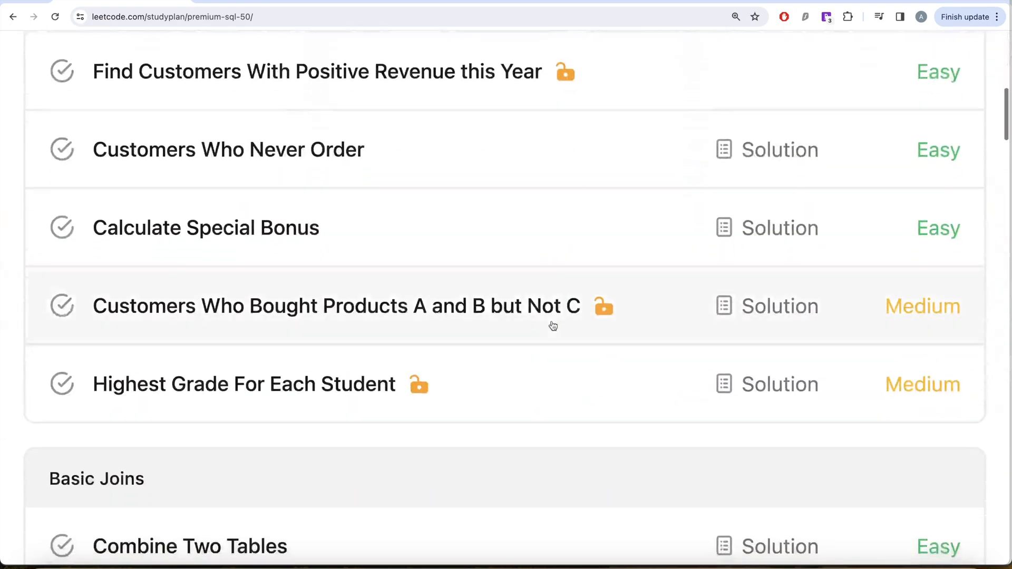
{"action": "scroll", "scroll_direction": "down", "scroll_amount": 3}
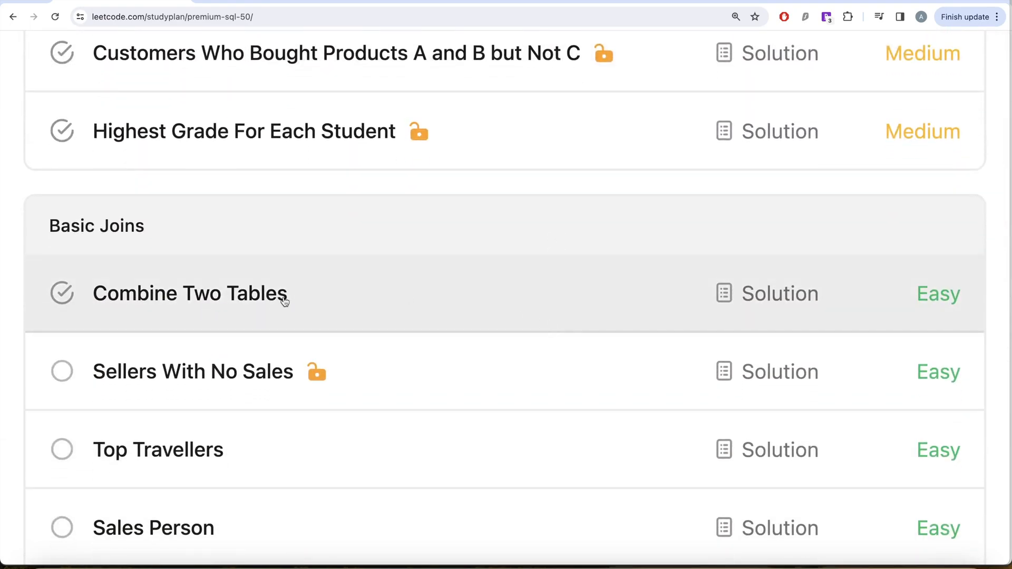
Open Combine Two Tables and read the Person and Address schemas in the Description.
{"action": "left_click", "coordinate": [190, 294]}
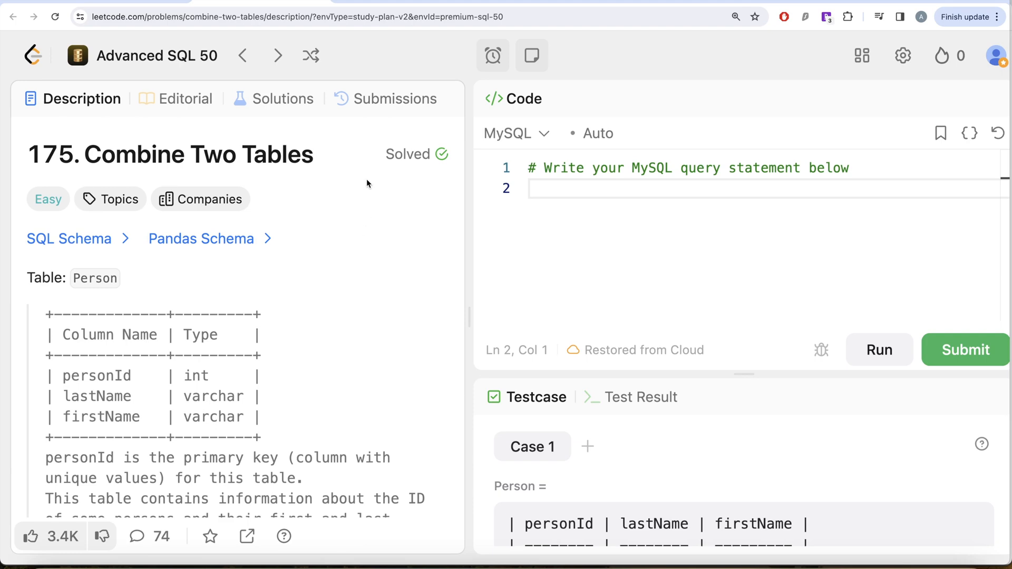
{"action": "scroll", "scroll_direction": "down", "scroll_amount": 3}
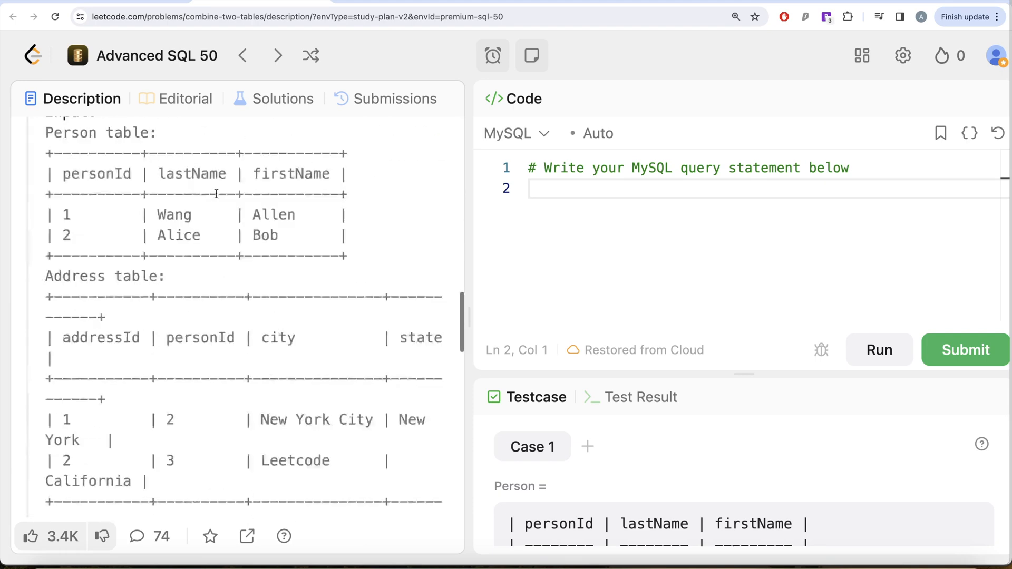
{"action": "scroll", "scroll_direction": "down", "scroll_amount": 3}
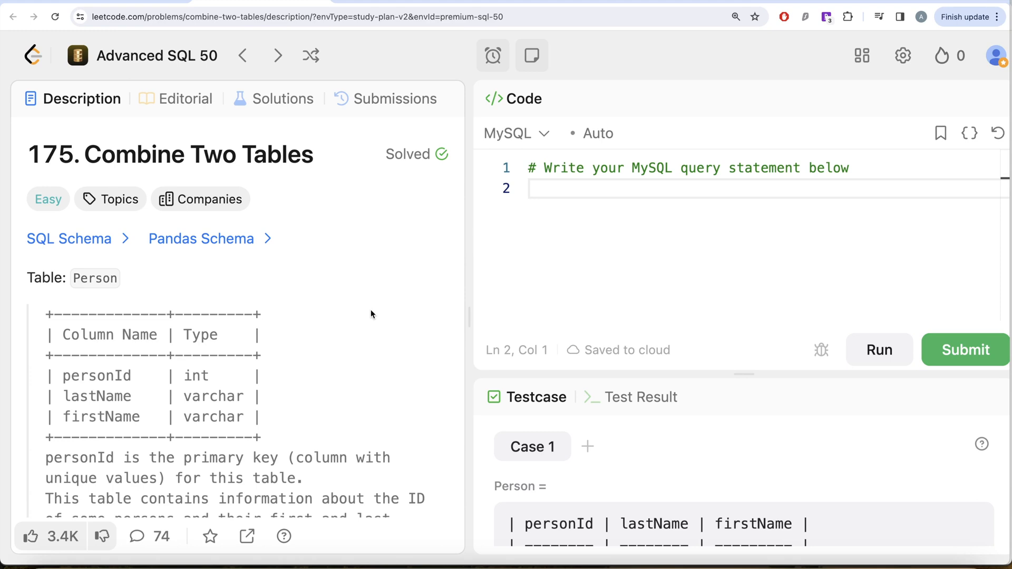
{"action": "scroll", "scroll_direction": "down", "scroll_amount": 3}
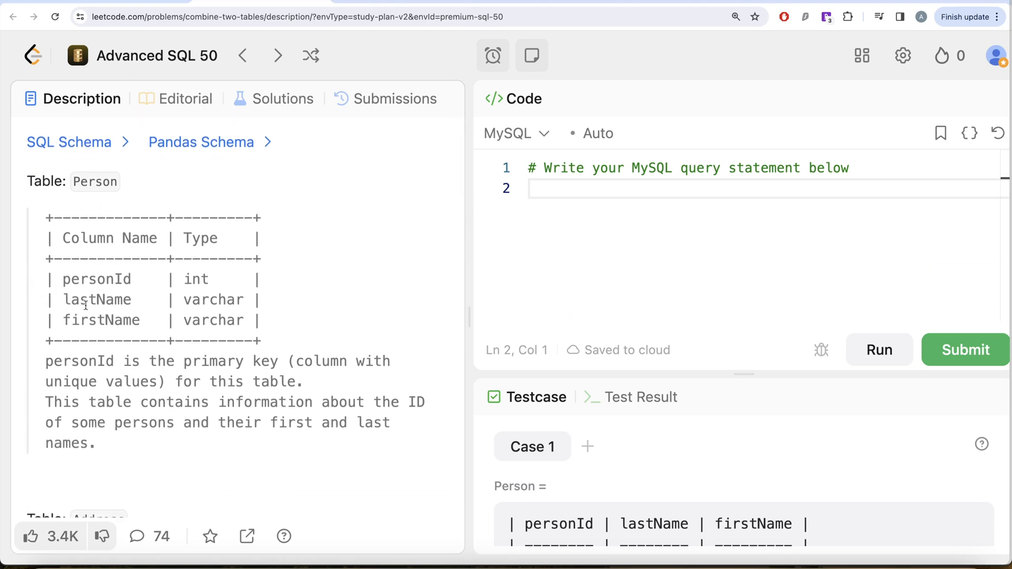
{"action": "scroll", "scroll_direction": "down", "scroll_amount": 3}
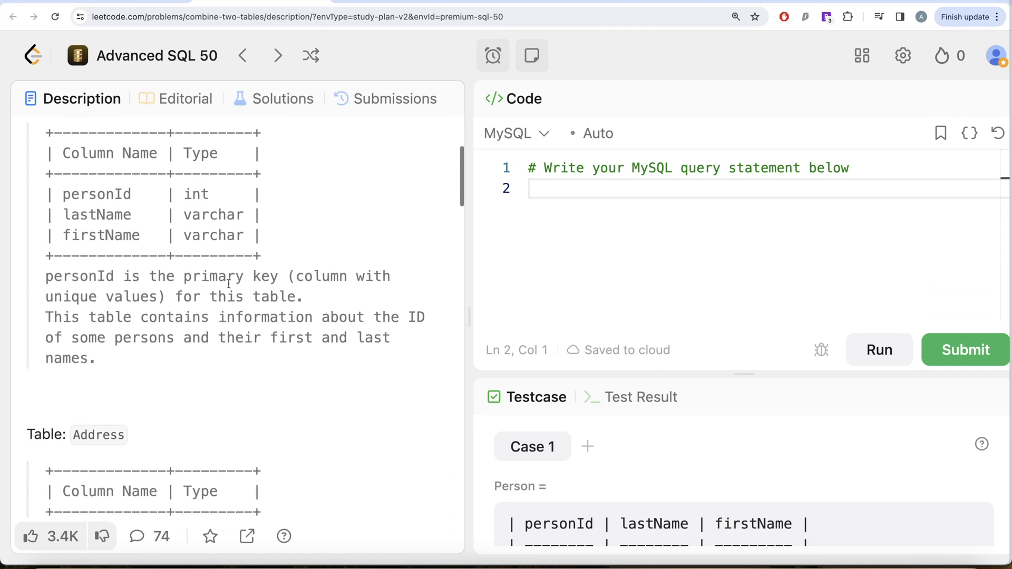
{"action": "mouse_move", "coordinate": [307, 308]}
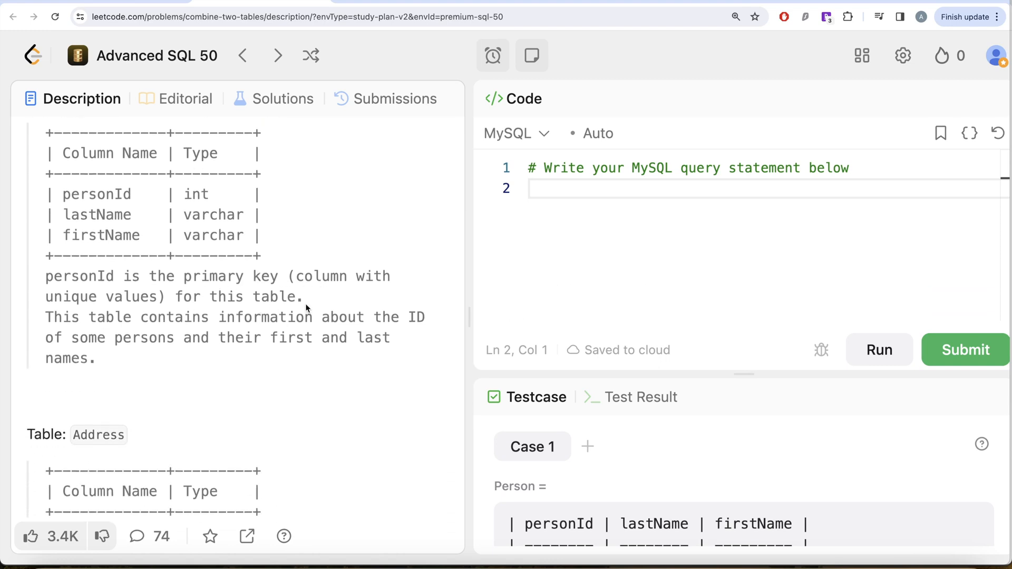
{"action": "mouse_move", "coordinate": [405, 315]}
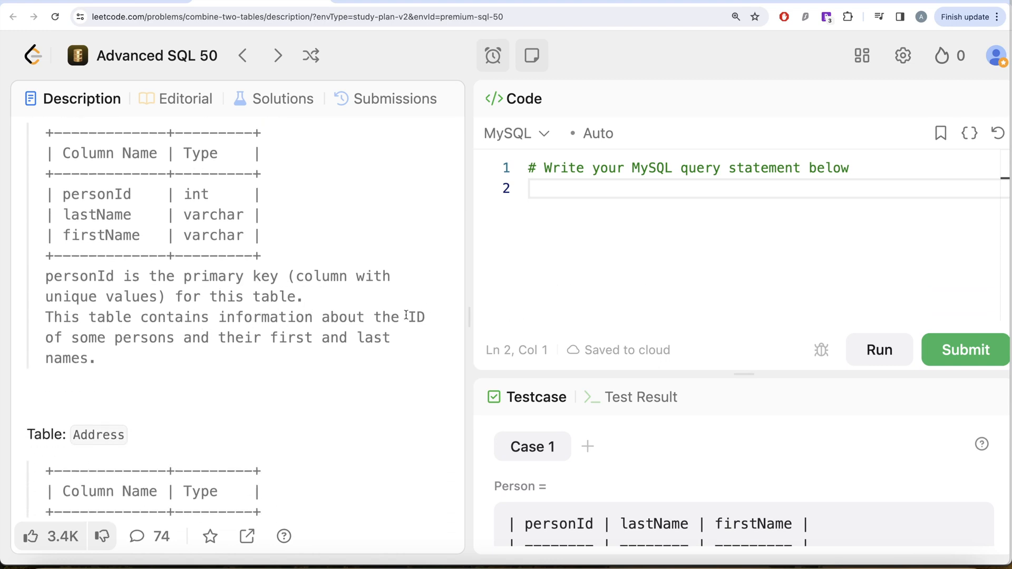
{"action": "mouse_move", "coordinate": [227, 392]}
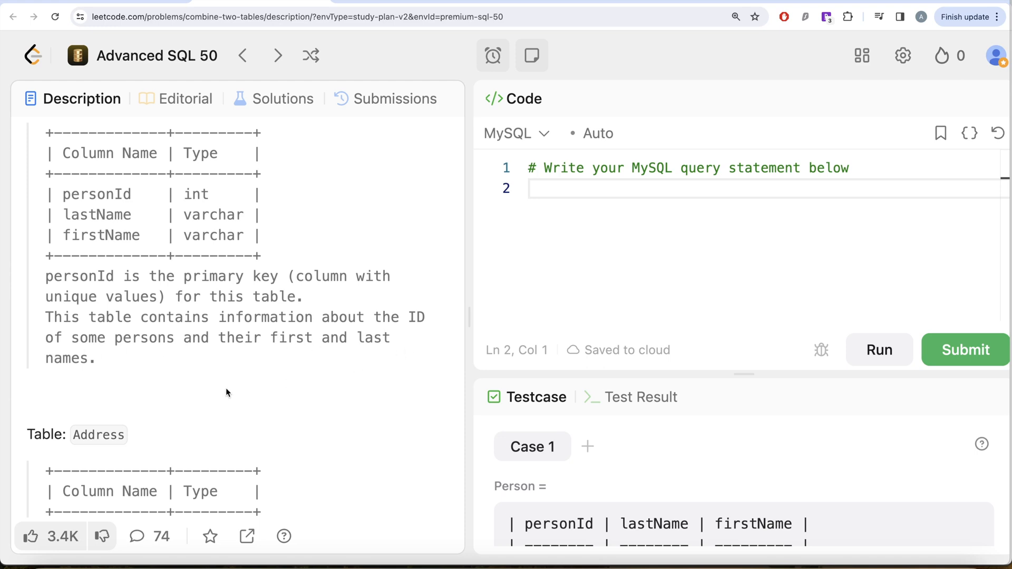
{"action": "scroll", "scroll_direction": "down", "scroll_amount": 3}
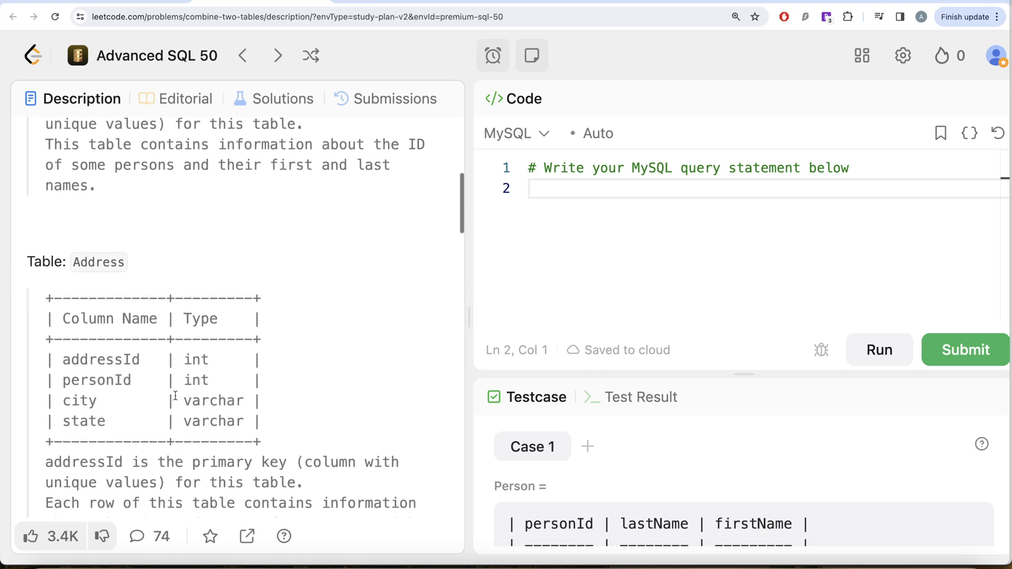
{"action": "scroll", "scroll_direction": "down", "scroll_amount": 3}
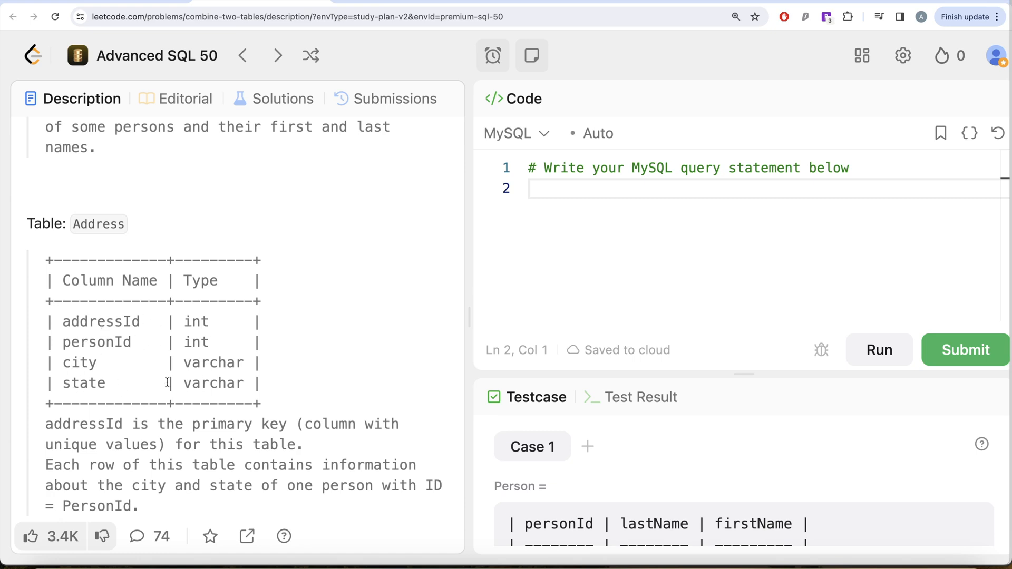
{"action": "scroll", "scroll_direction": "down", "scroll_amount": 3}
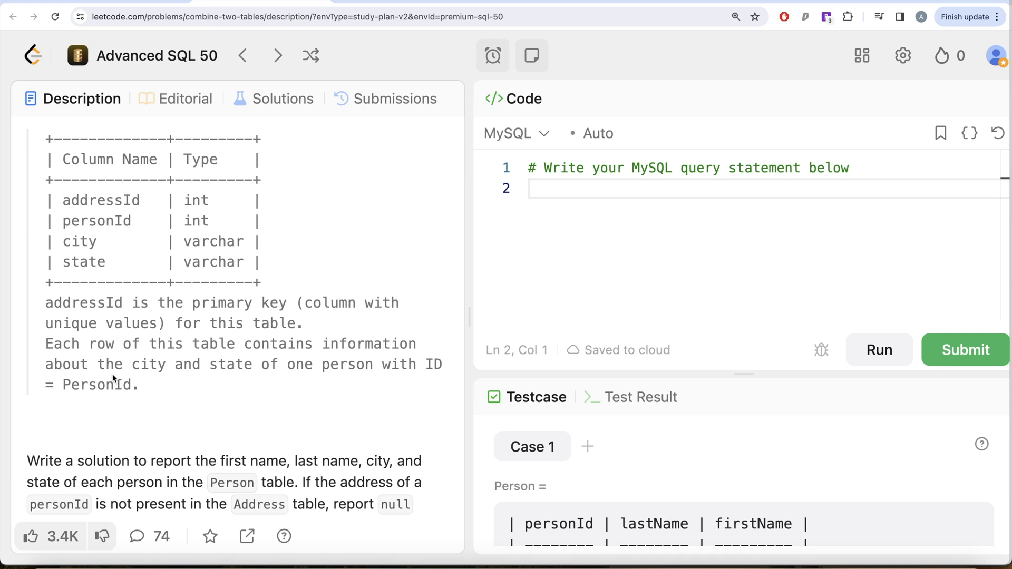
{"action": "mouse_move", "coordinate": [96, 377]}
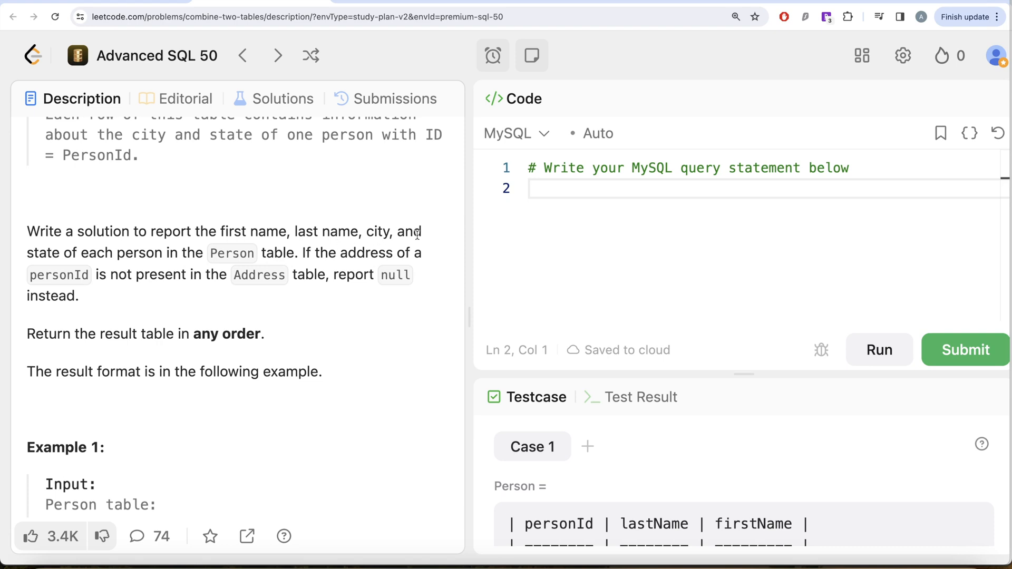
{"action": "mouse_move", "coordinate": [223, 257]}
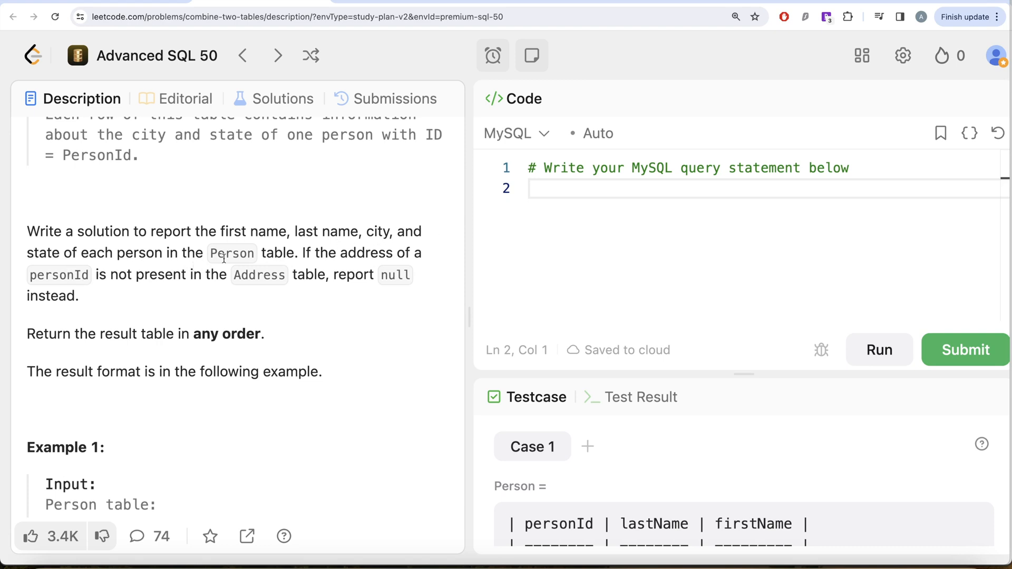
{"action": "mouse_move", "coordinate": [312, 247]}
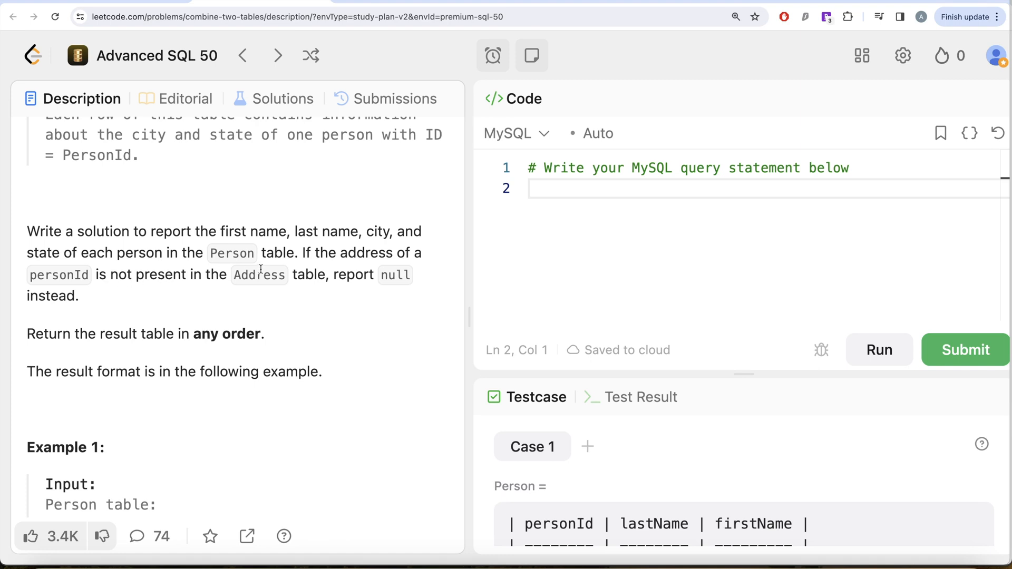
{"action": "mouse_move", "coordinate": [107, 314]}
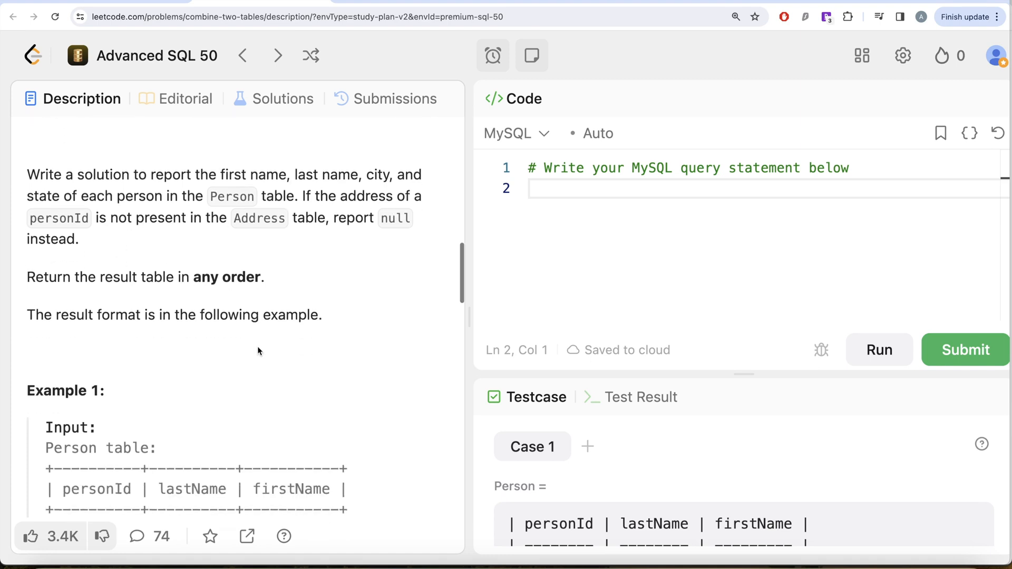
Scroll the Description down to the Example 1 Person and Address input tables.
{"action": "scroll", "scroll_direction": "down", "scroll_amount": 3}
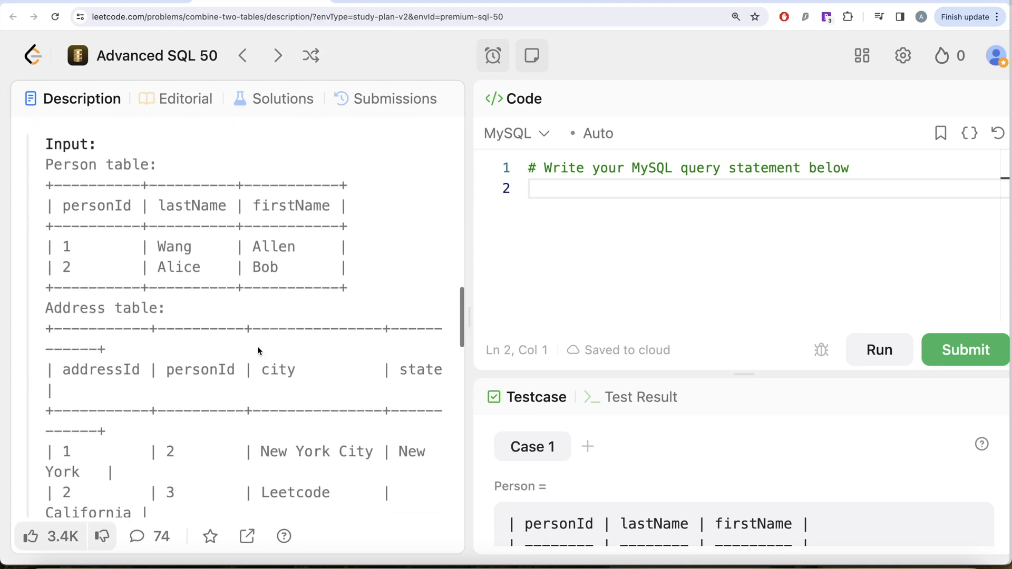
{"action": "scroll", "scroll_direction": "down", "scroll_amount": 3}
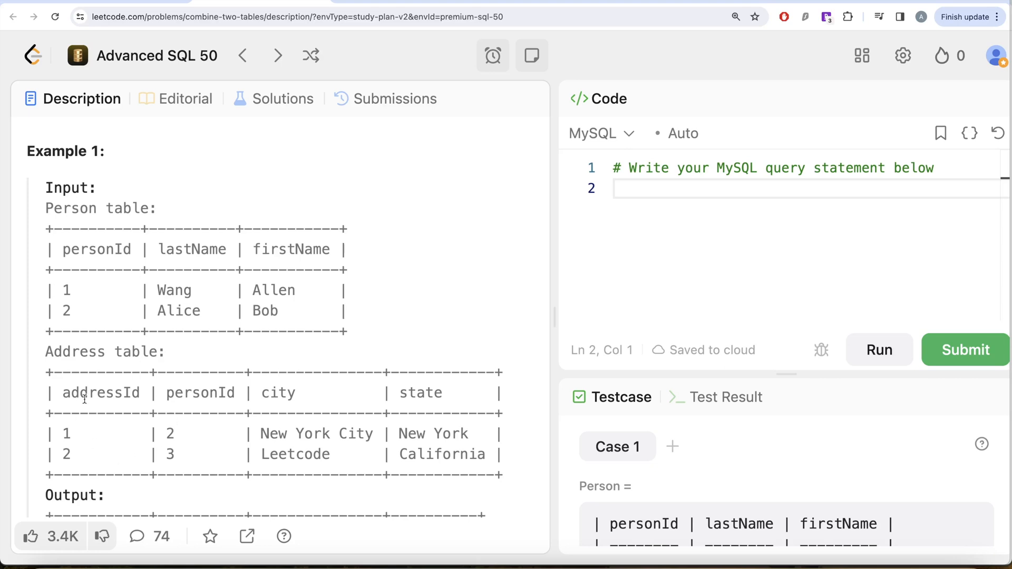
{"action": "mouse_move", "coordinate": [29, 257]}
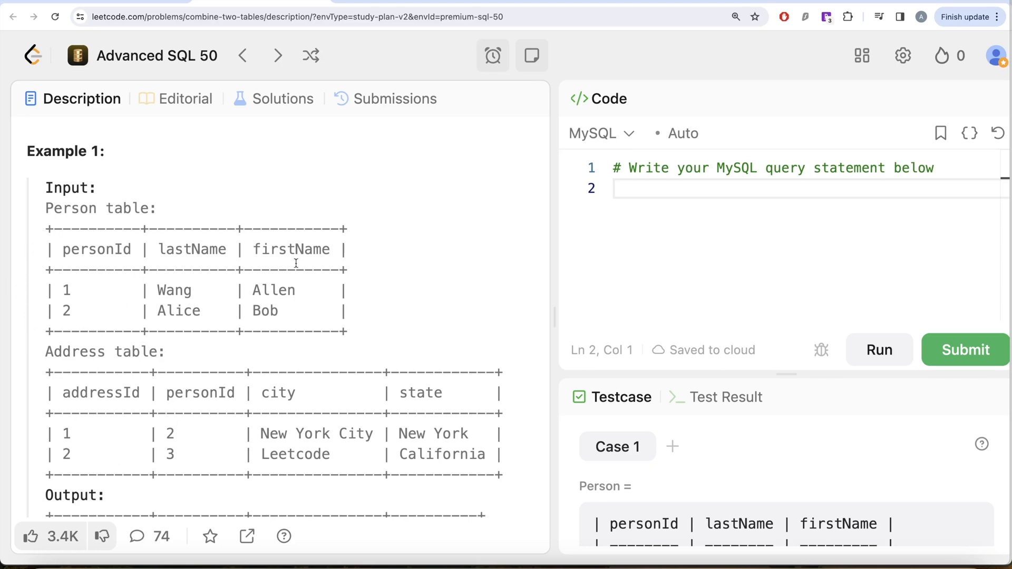
{"action": "mouse_move", "coordinate": [294, 398]}
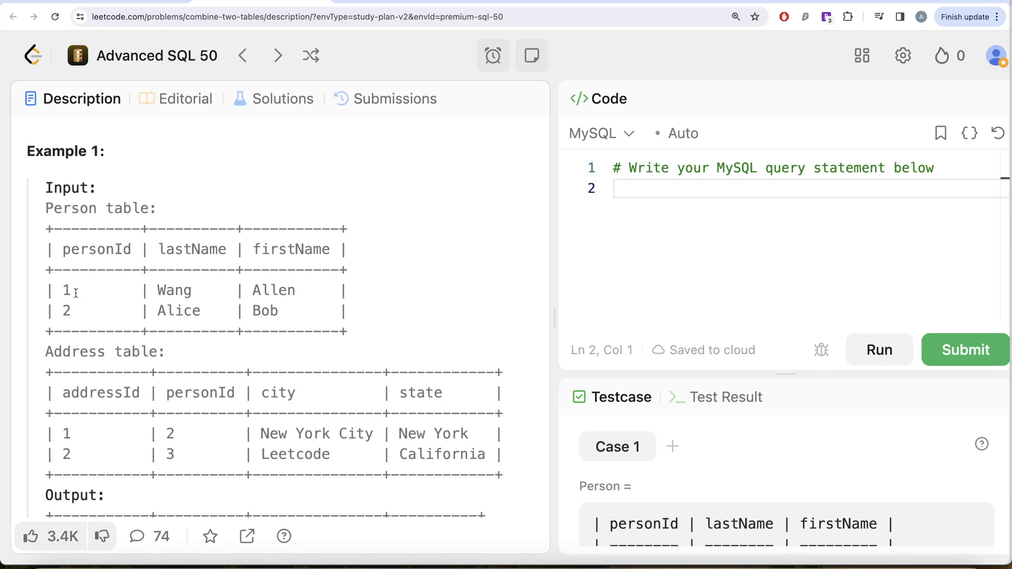
{"action": "mouse_move", "coordinate": [183, 291]}
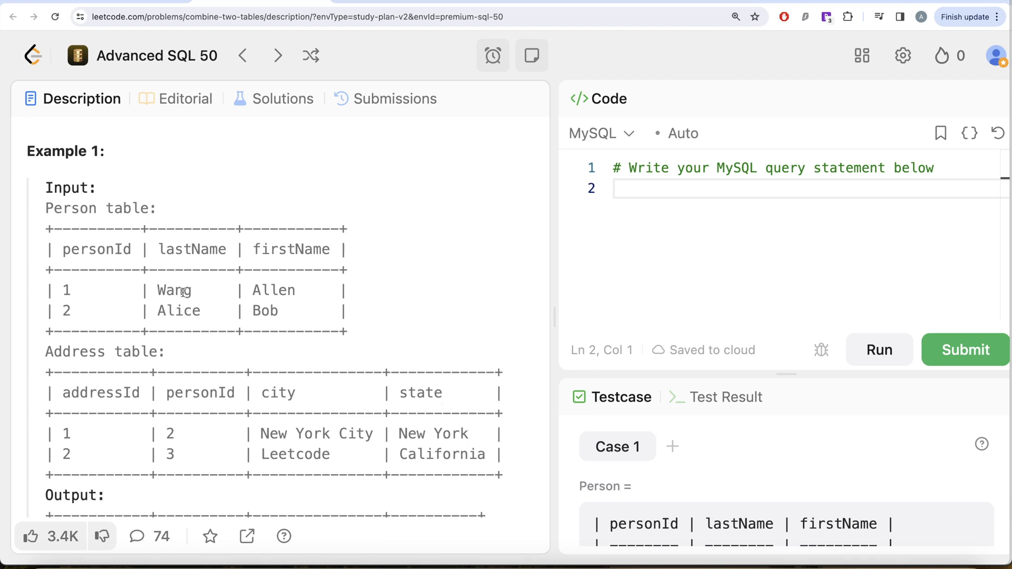
{"action": "mouse_move", "coordinate": [137, 357]}
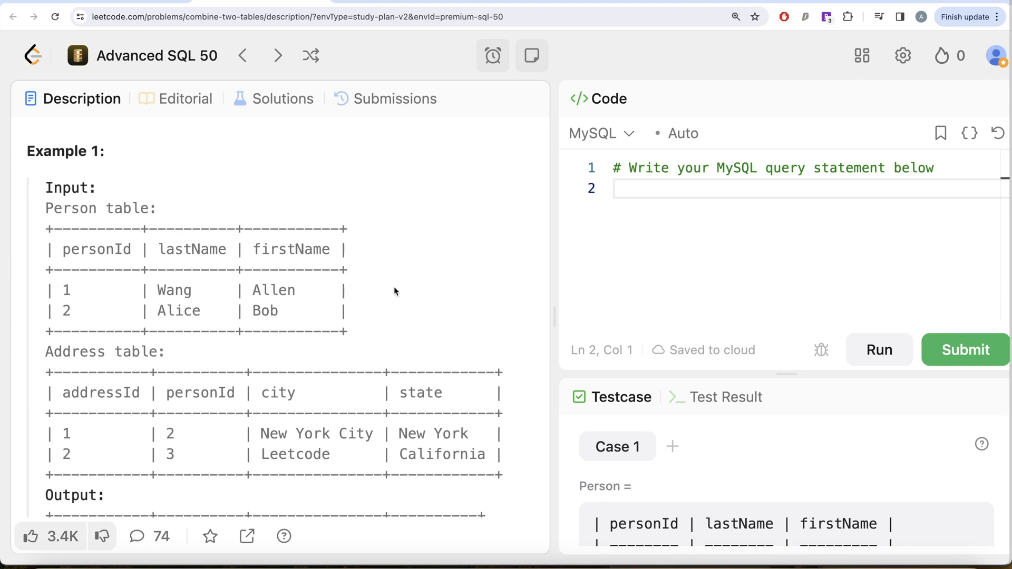
{"action": "mouse_move", "coordinate": [481, 277]}
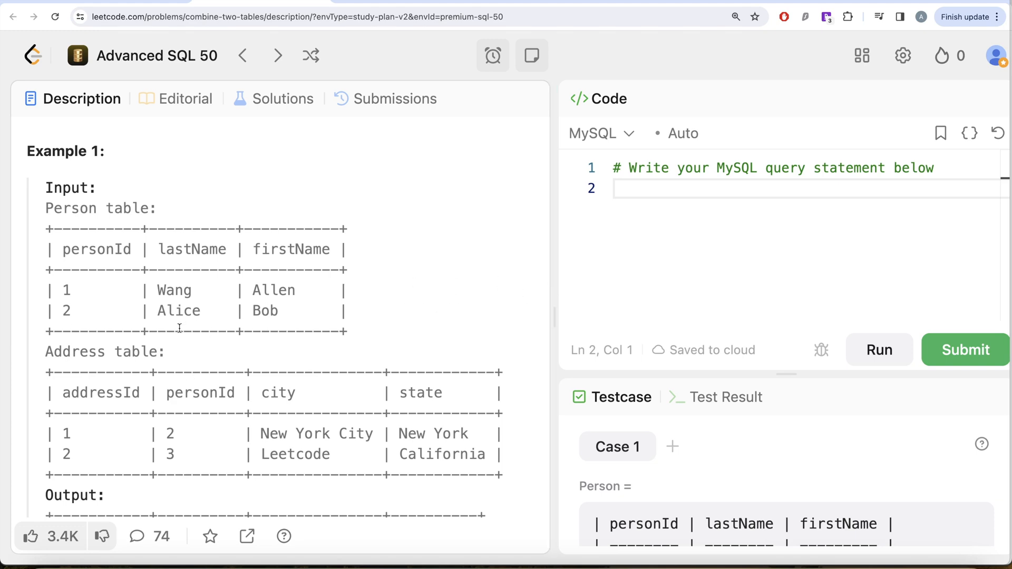
{"action": "mouse_move", "coordinate": [161, 429]}
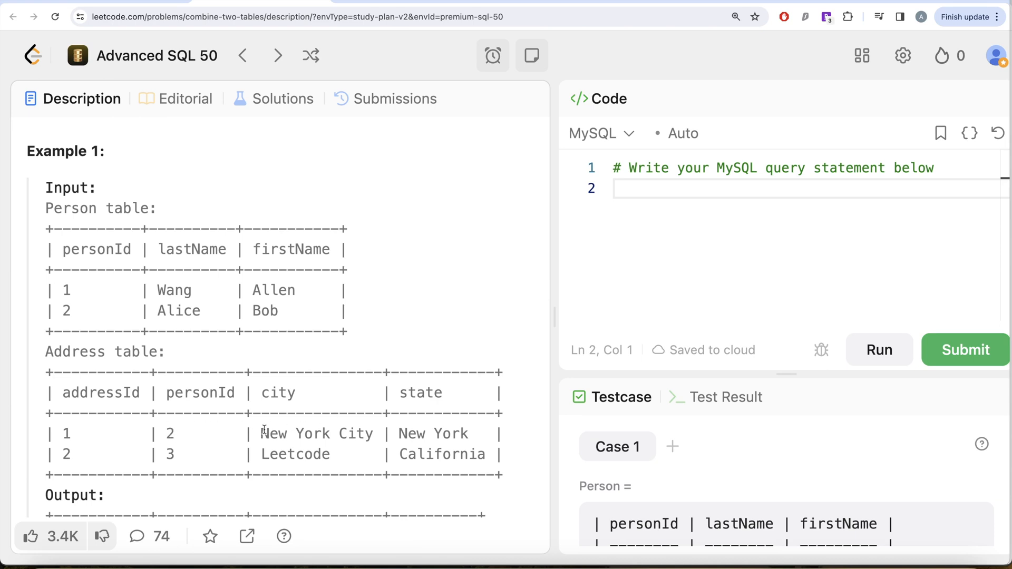
{"action": "mouse_move", "coordinate": [325, 332]}
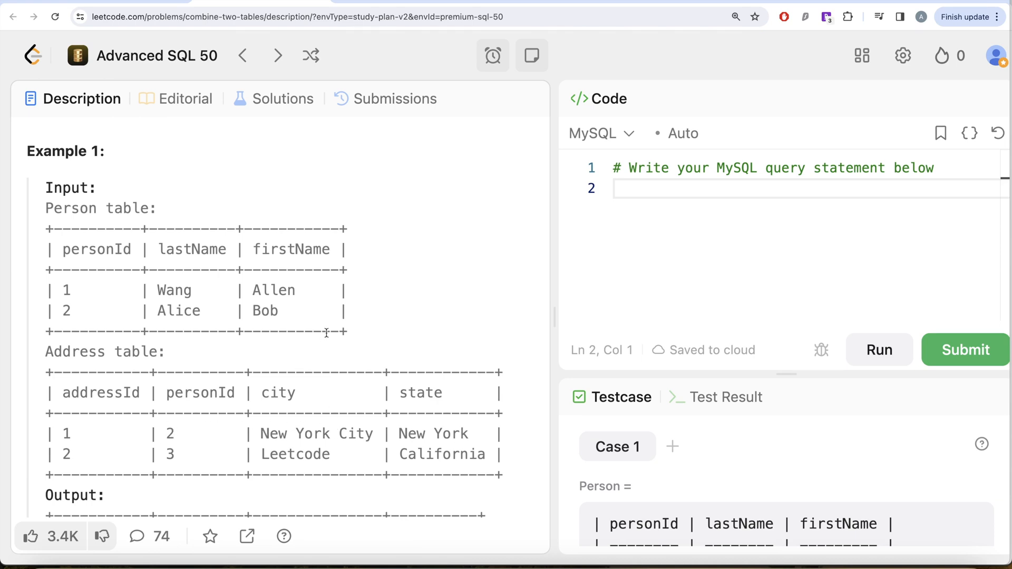
{"action": "scroll", "scroll_direction": "down", "scroll_amount": 3}
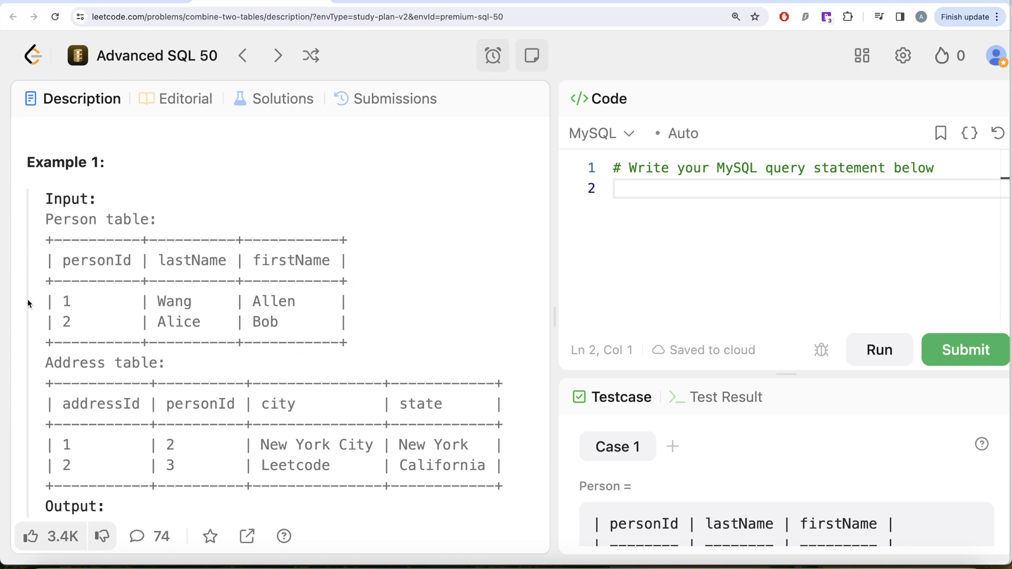
{"action": "mouse_move", "coordinate": [303, 390]}
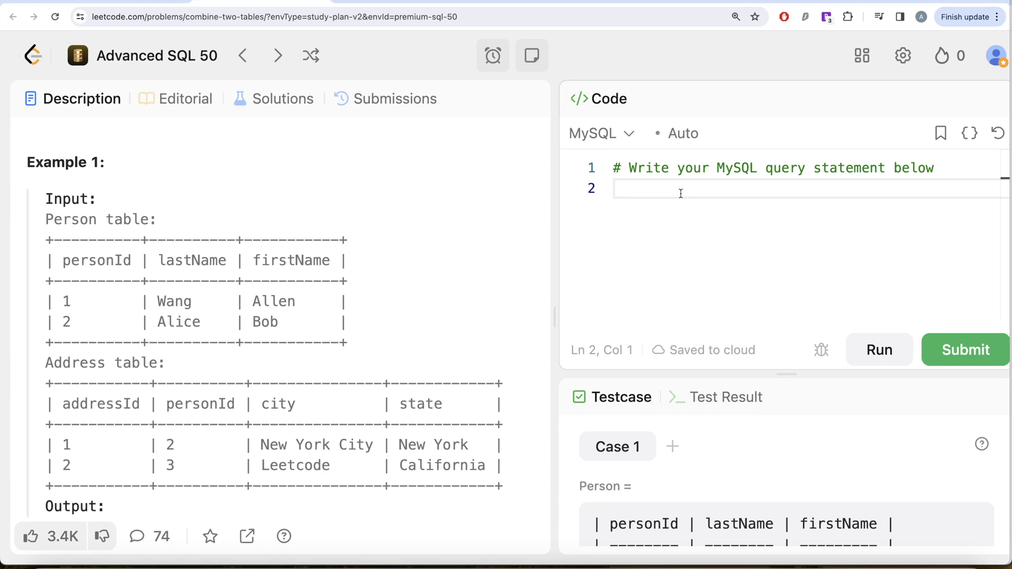
Write FROM Person p and LEFT JOIN Address a in the MySQL editor.
{"action": "type", "text": "FROM"}
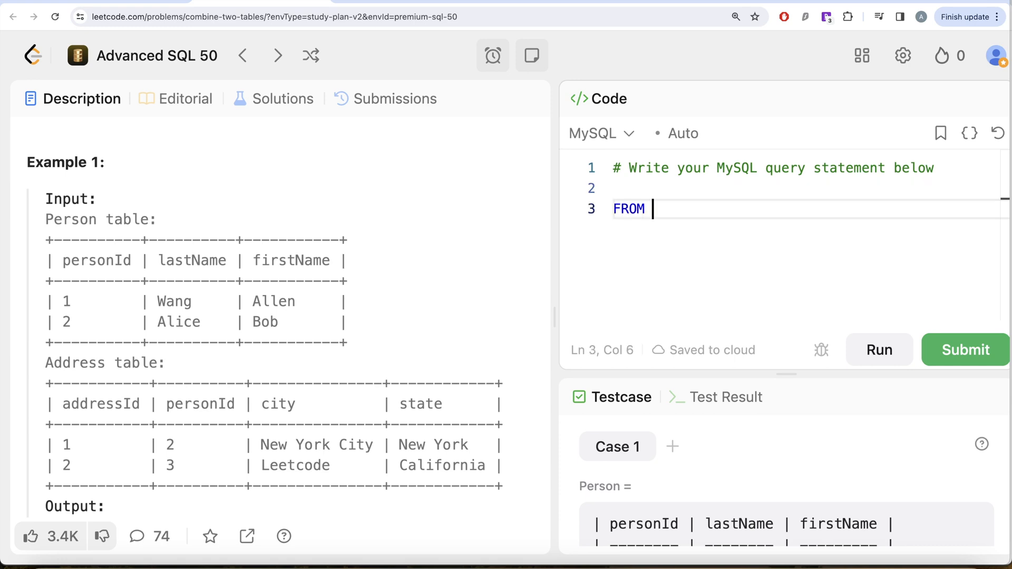
{"action": "type", "text": "Person"}
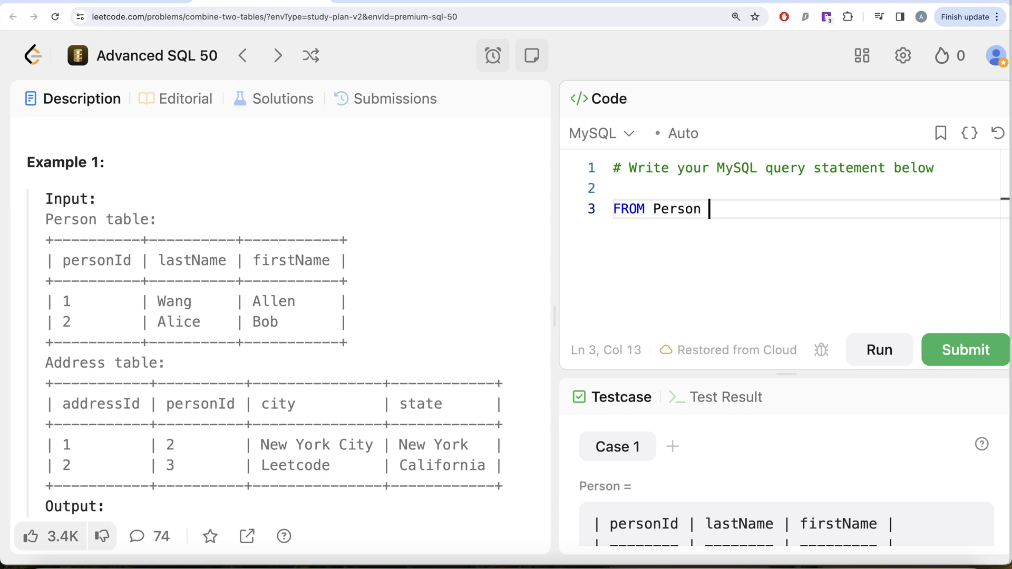
{"action": "type", "text": "p"}
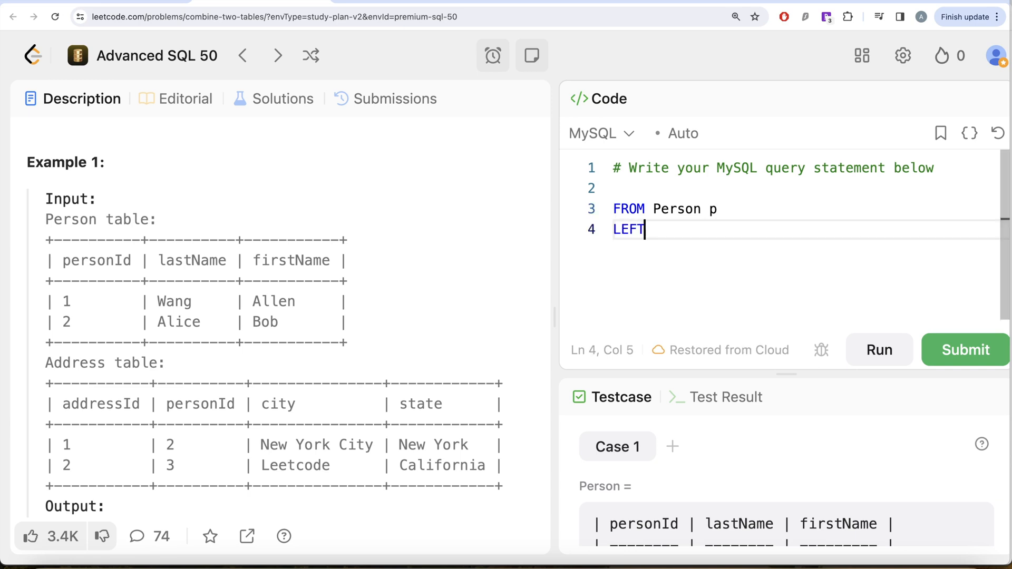
{"action": "type", "text": "JOIN"}
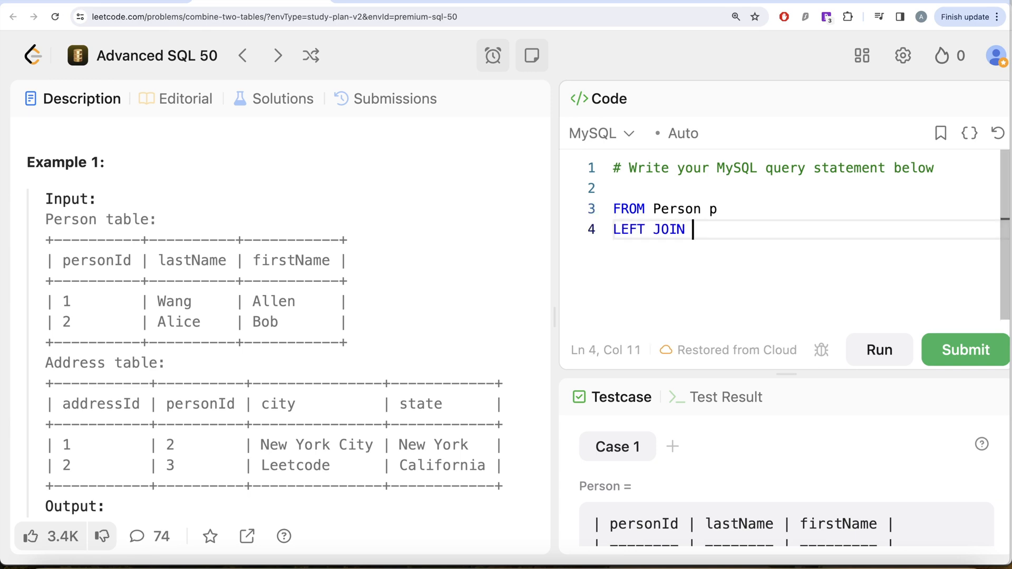
{"action": "type", "text": "Address a"}
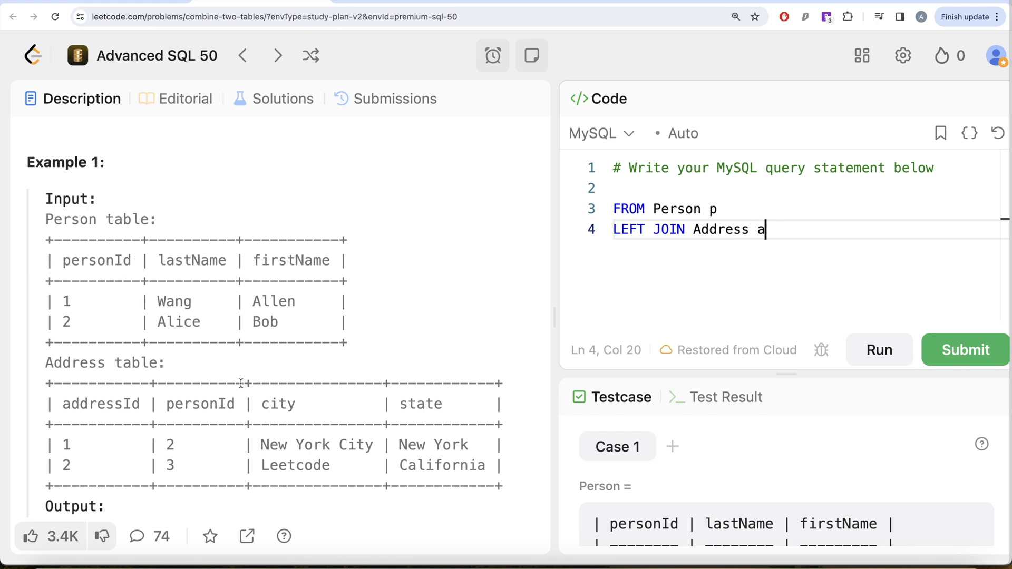
{"action": "mouse_move", "coordinate": [264, 399]}
{"action": "type", "text": "p.per"}
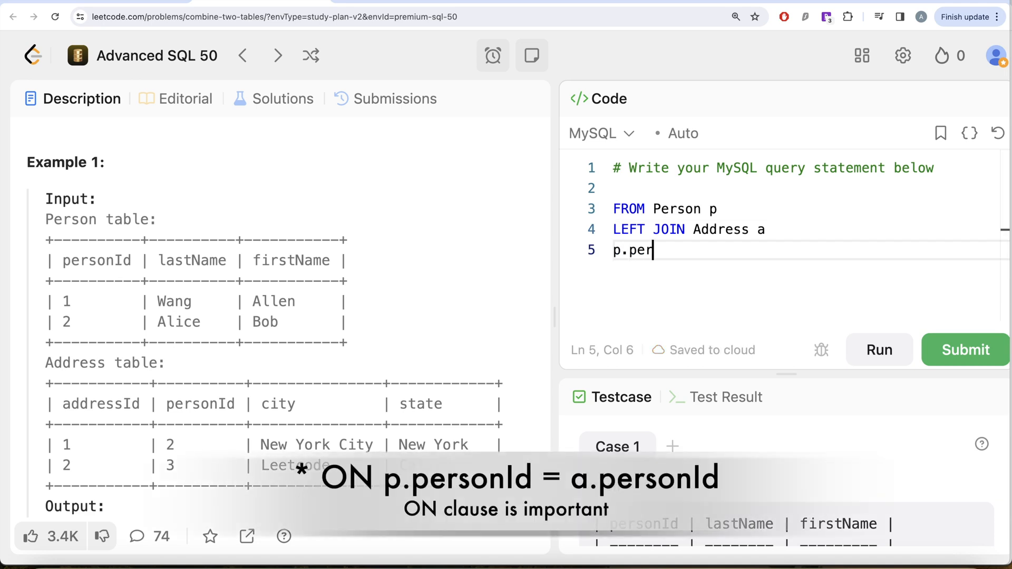
Add the join condition p.personId = a.personId below the LEFT JOIN line.
{"action": "type", "text": "sonId"}
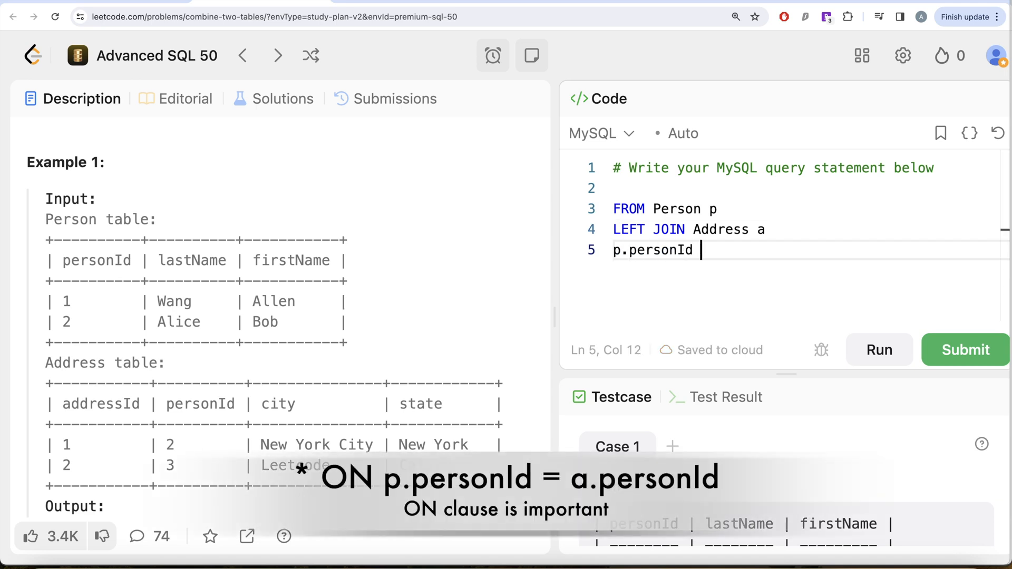
{"action": "type", "text": "= a.per"}
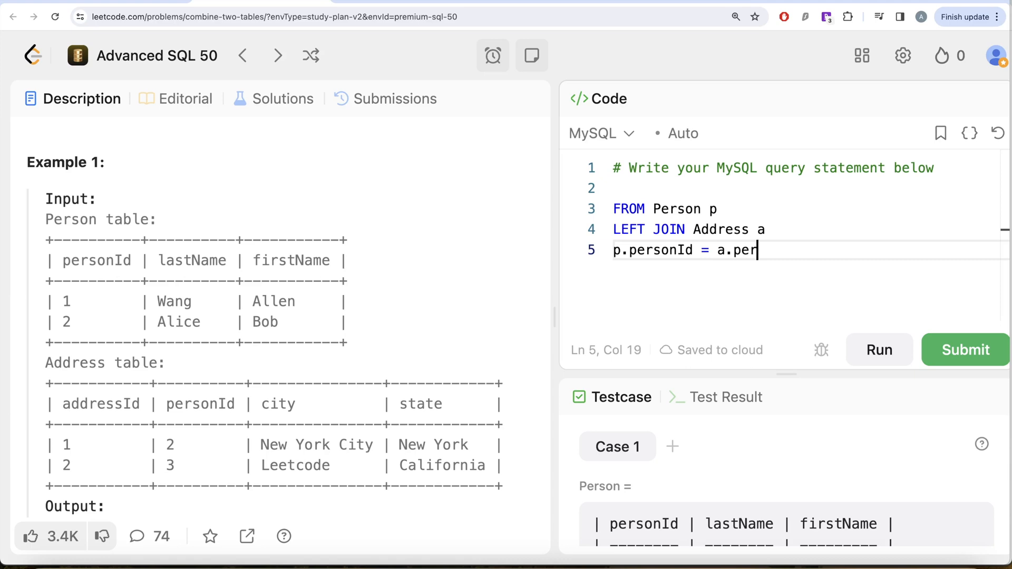
{"action": "type", "text": "sonId"}
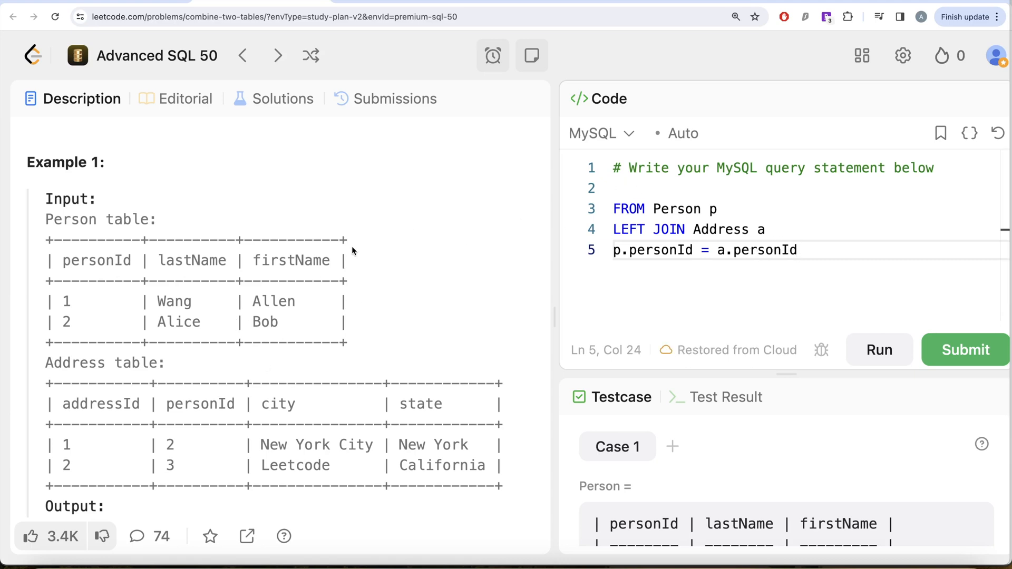
Write the SELECT line listing p.firstName, p.lastName, a.city, a.state.
{"action": "type", "text": "SELECT"}
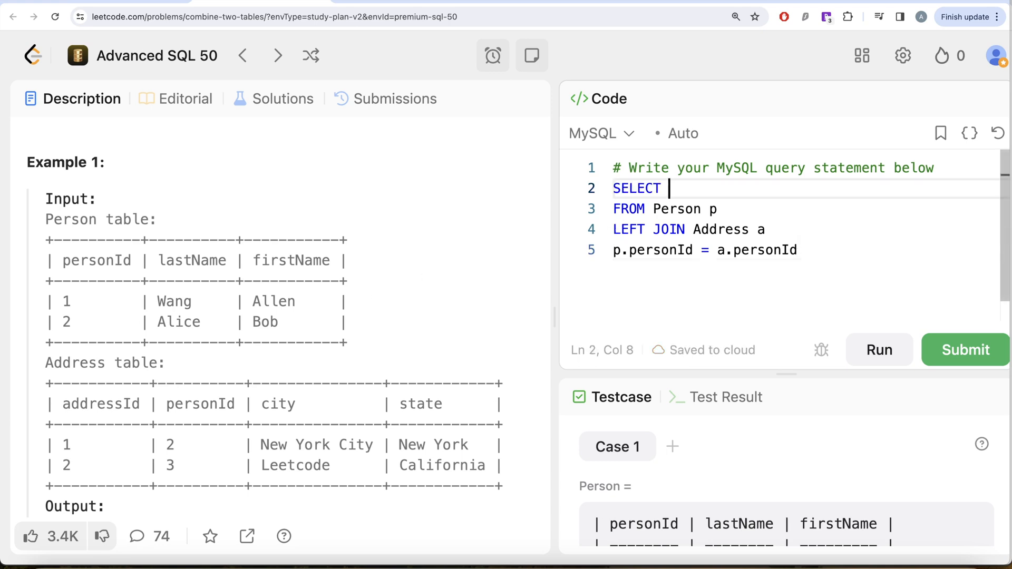
{"action": "type", "text": "p.first"}
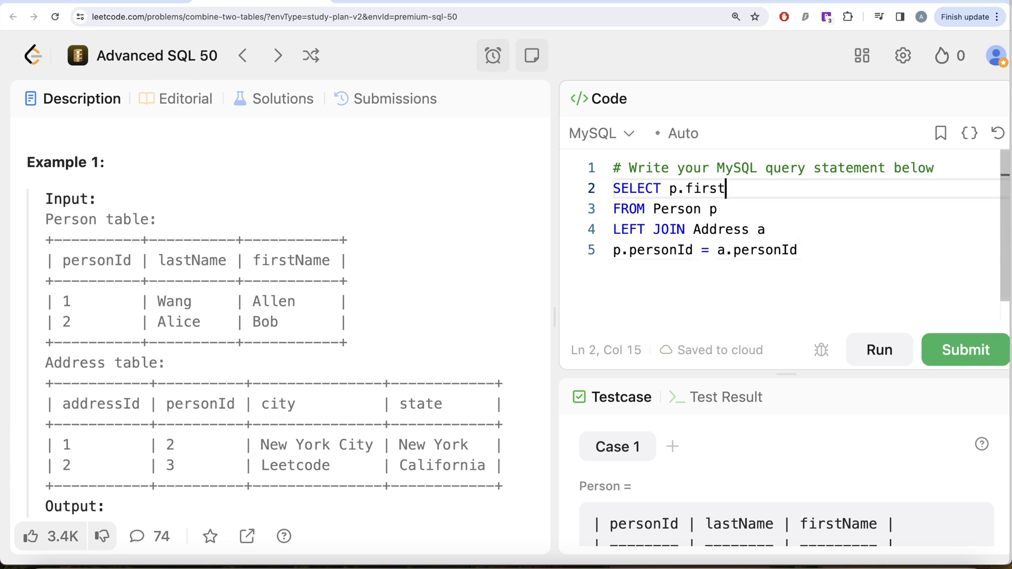
{"action": "type", "text": "Name,"}
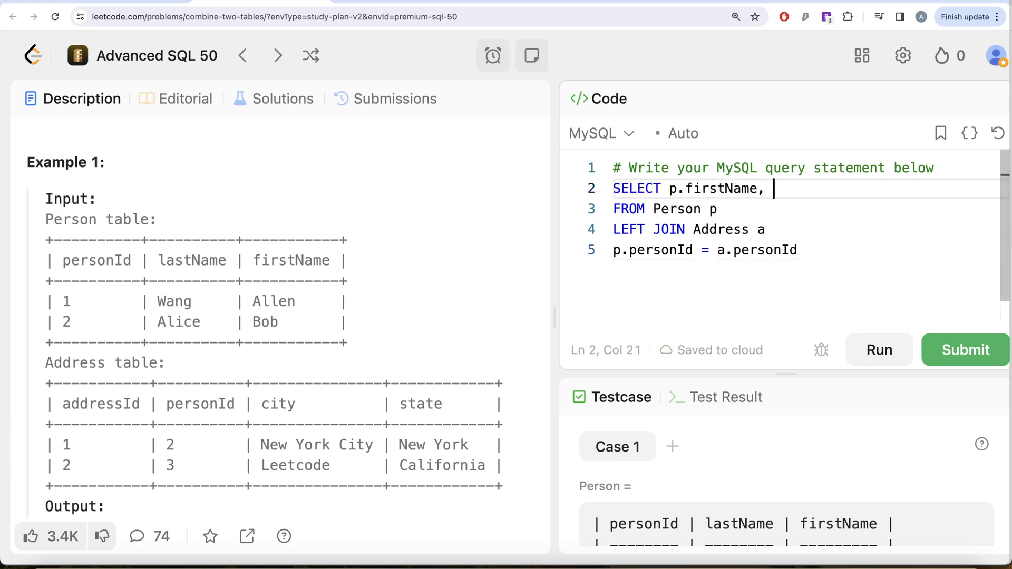
{"action": "type", "text": "p.las"}
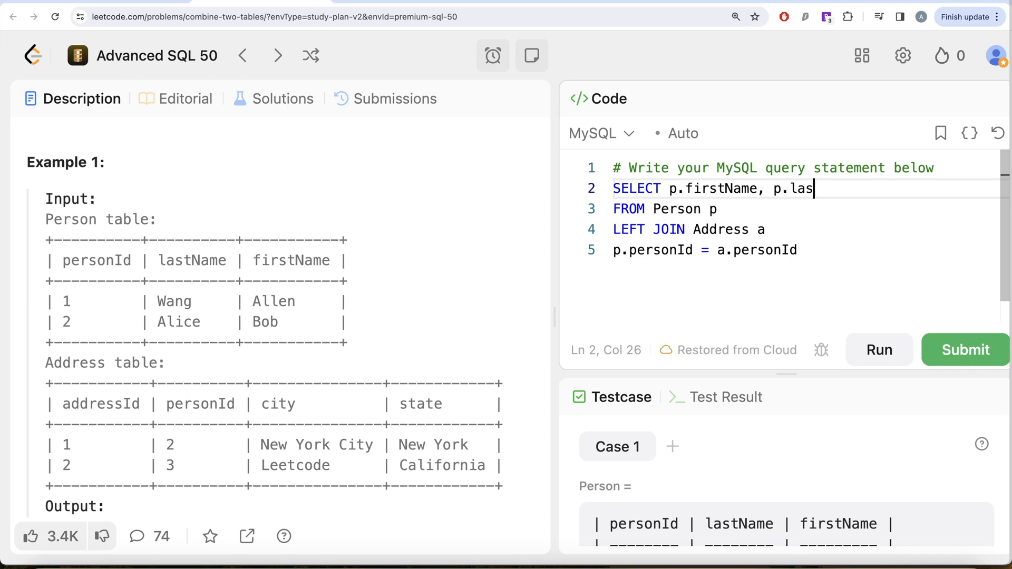
{"action": "type", "text": "tName"}
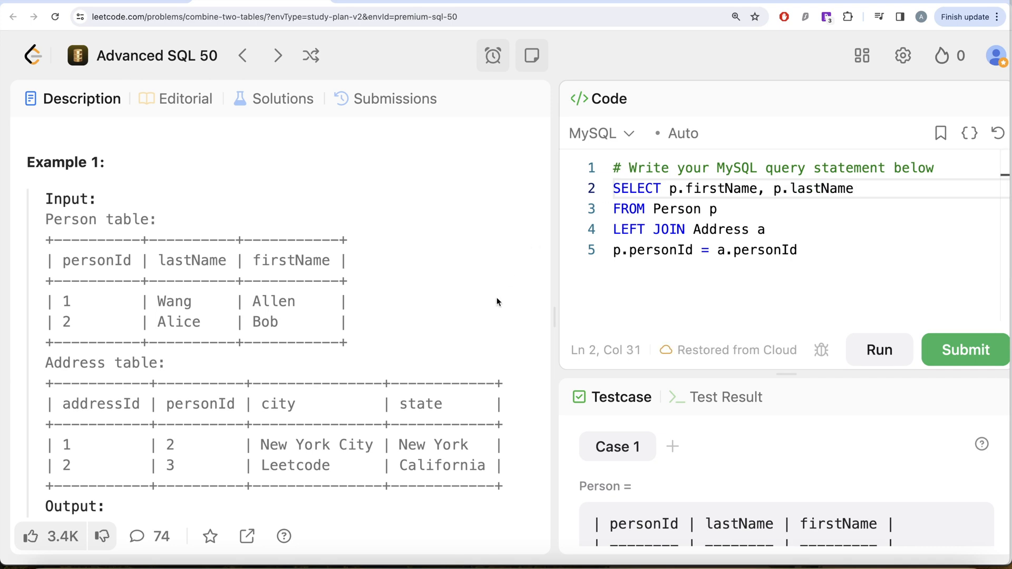
{"action": "scroll", "scroll_direction": "down", "scroll_amount": 3}
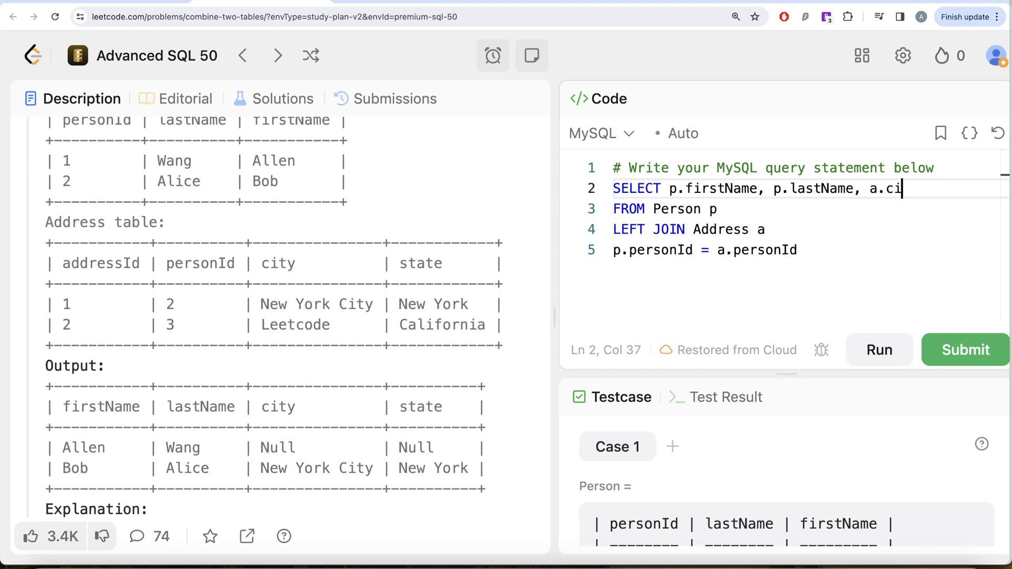
{"action": "type", "text": "ty,"}
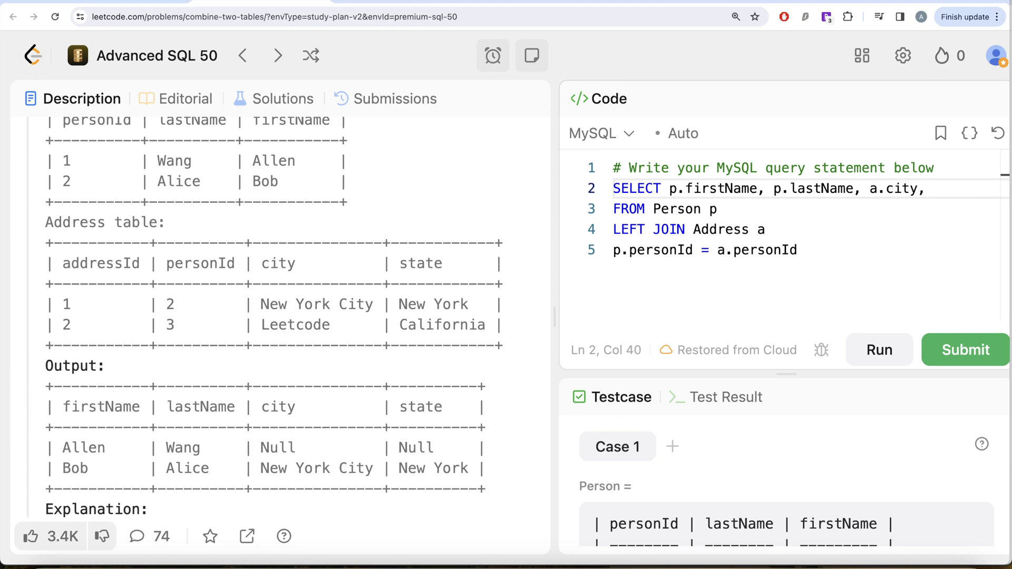
{"action": "type", "text": ",a.state"}
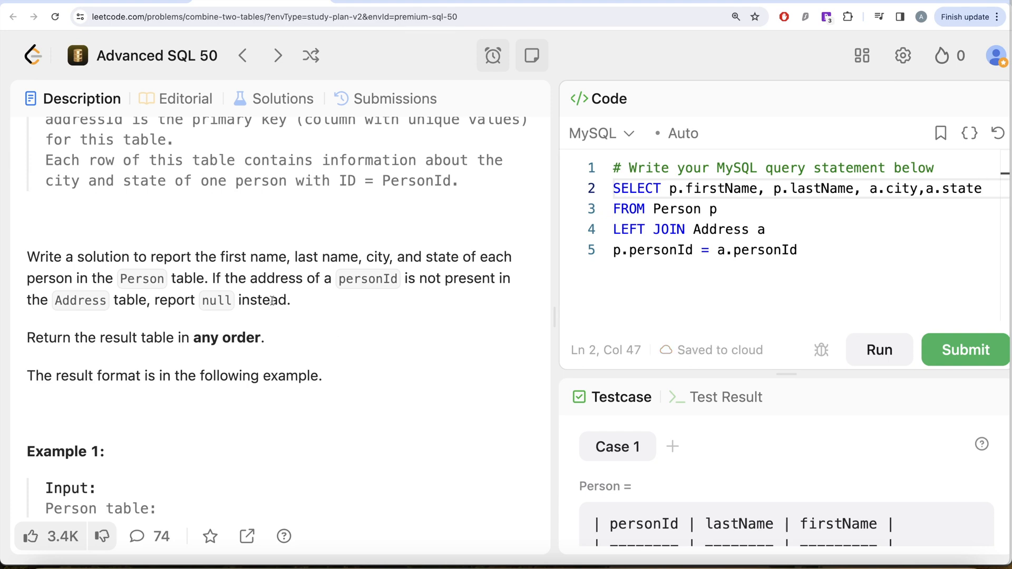
{"action": "scroll", "scroll_direction": "down", "scroll_amount": 3}
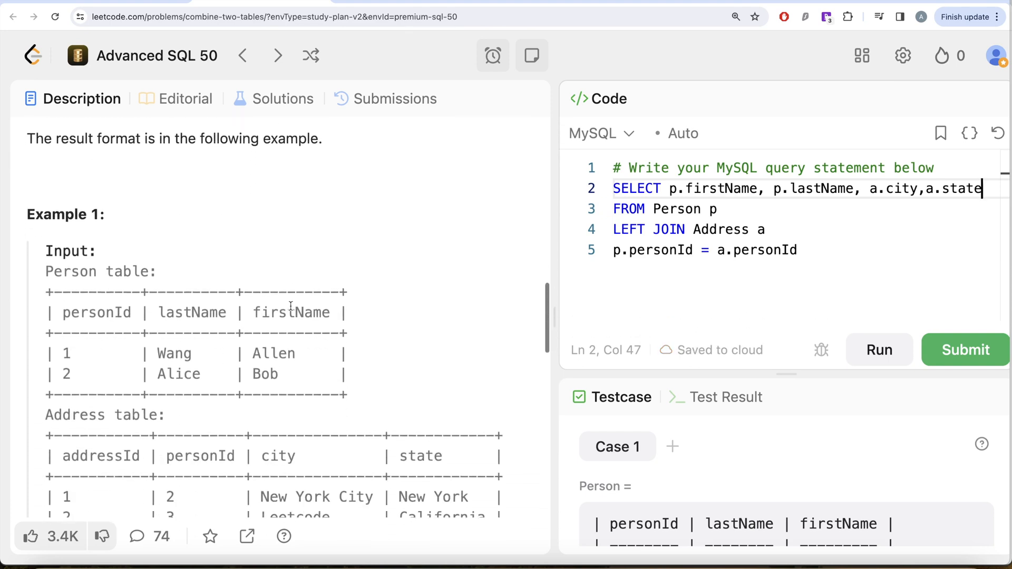
{"action": "scroll", "scroll_direction": "down", "scroll_amount": 3}
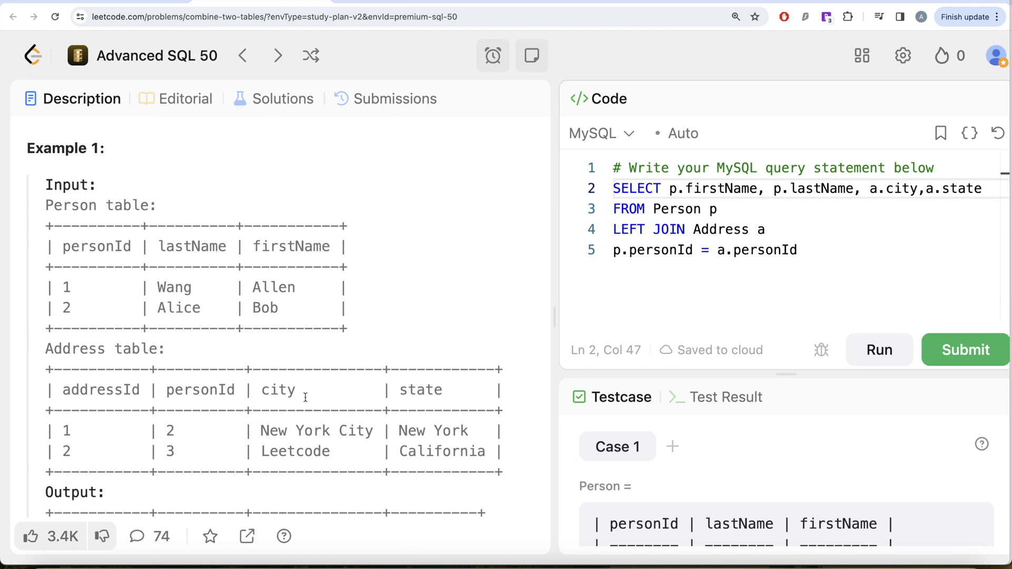
{"action": "mouse_move", "coordinate": [481, 332]}
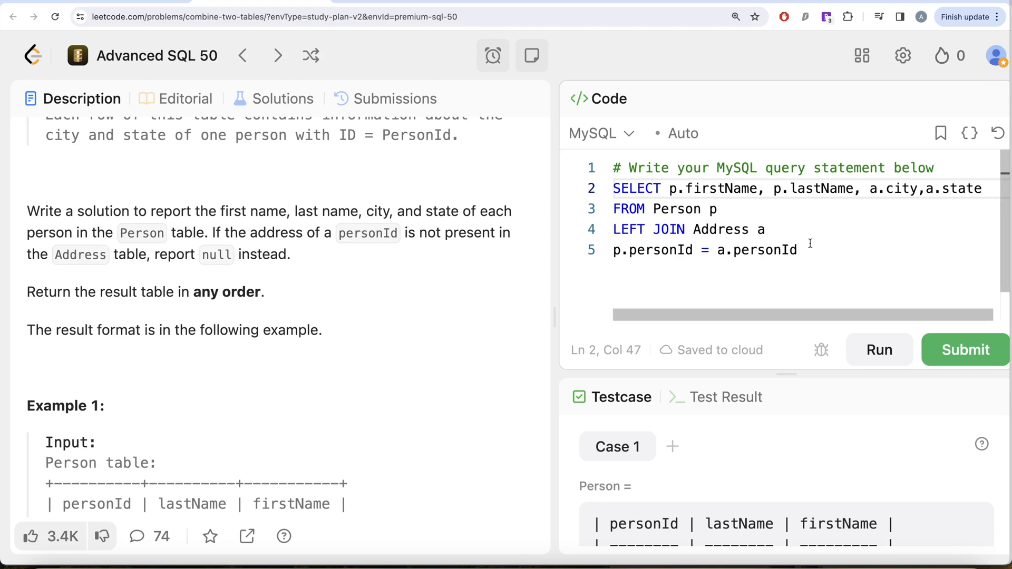
End the query with ';', add ON before the join condition after a syntax error, and rerun.
{"action": "type", "text": ";"}
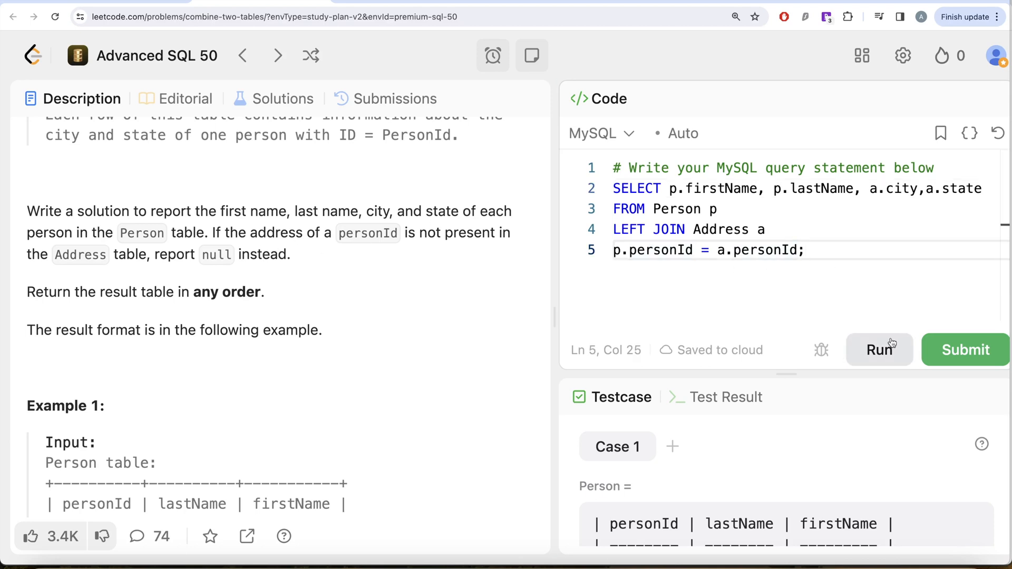
{"action": "left_click", "coordinate": [877, 350]}
{"action": "type", "text": "ON "}
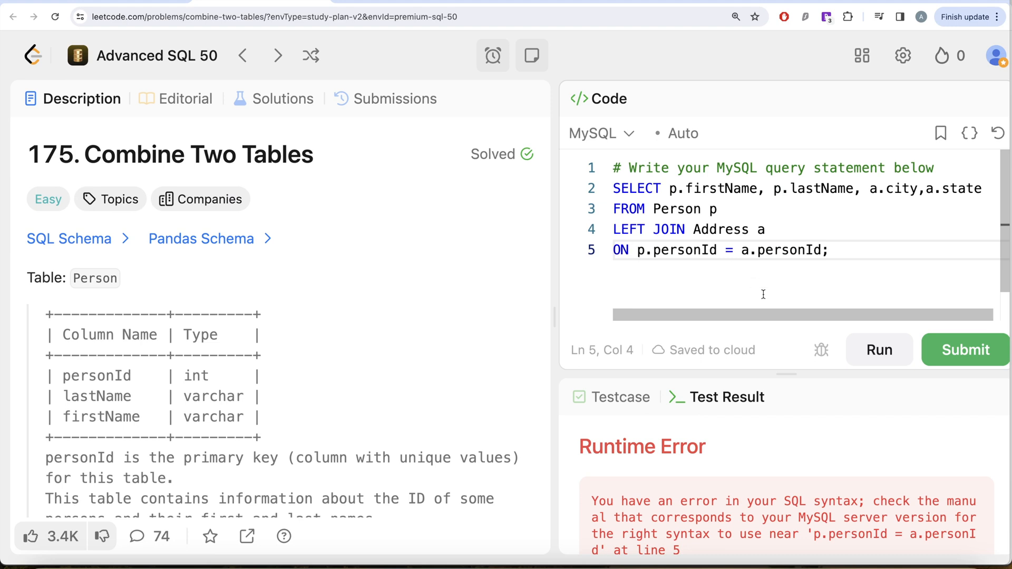
{"action": "left_click", "coordinate": [963, 349]}
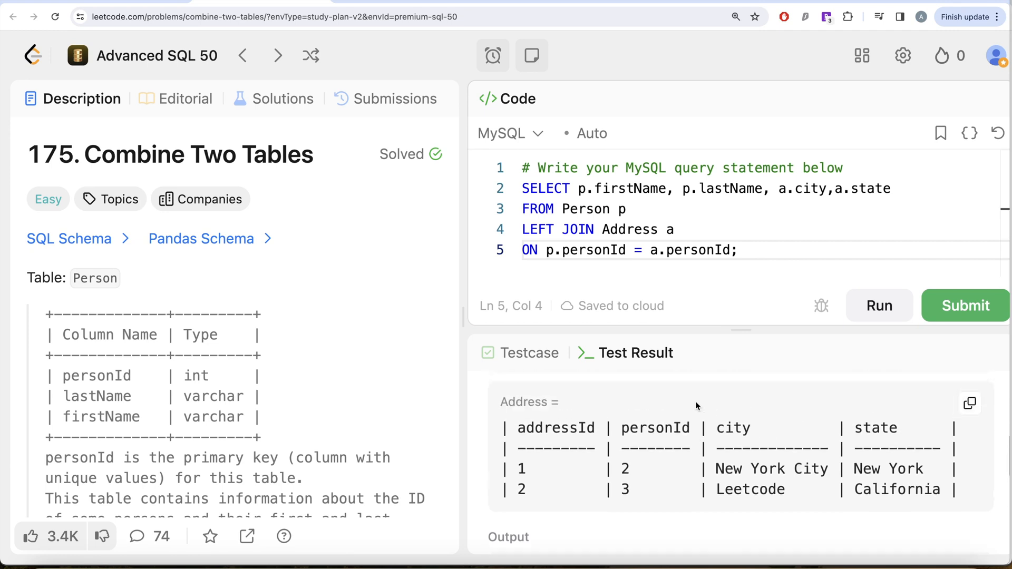
Review the Test Result output against expected and submit the query as Accepted.
{"action": "left_click", "coordinate": [878, 306]}
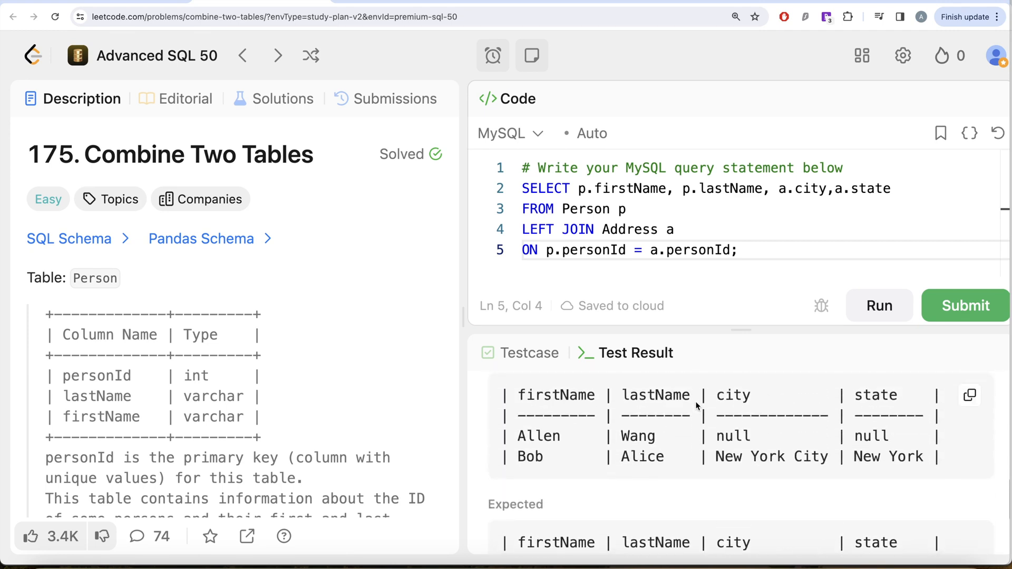
{"action": "scroll", "scroll_direction": "down", "scroll_amount": 3}
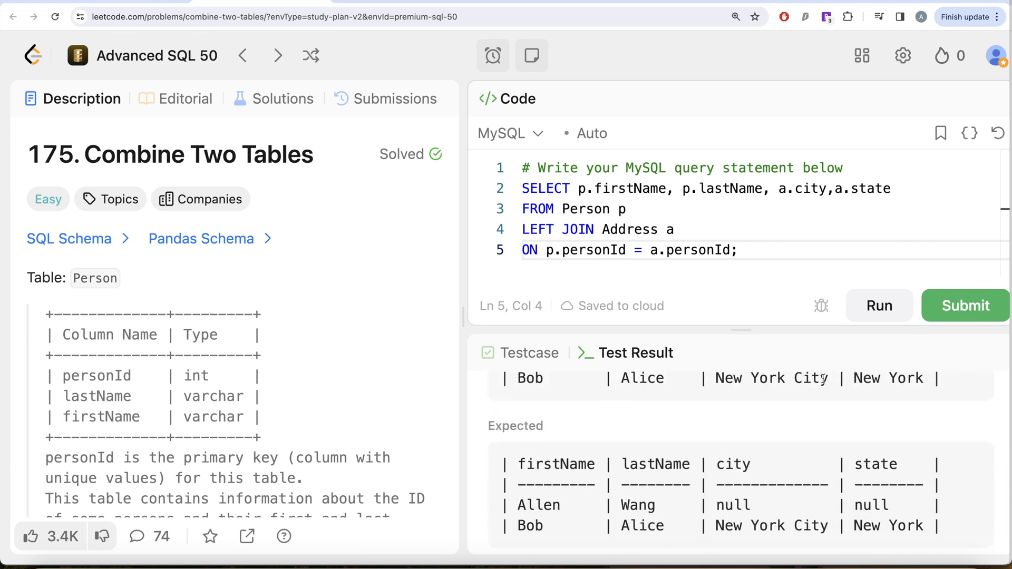
{"action": "left_click", "coordinate": [386, 98]}
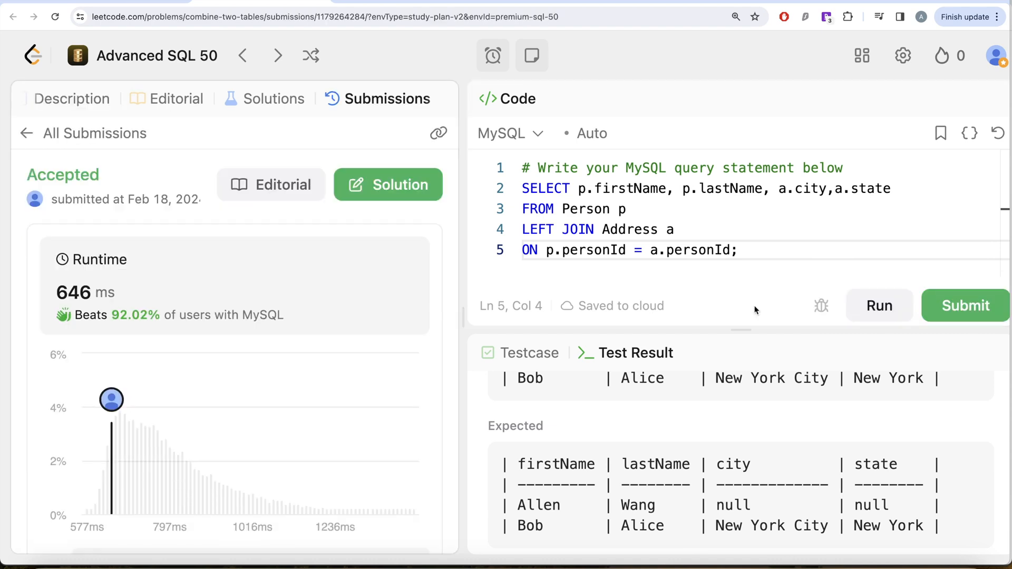
Return to the Description and scroll to the Person and Address schemas again.
{"action": "left_click", "coordinate": [73, 98]}
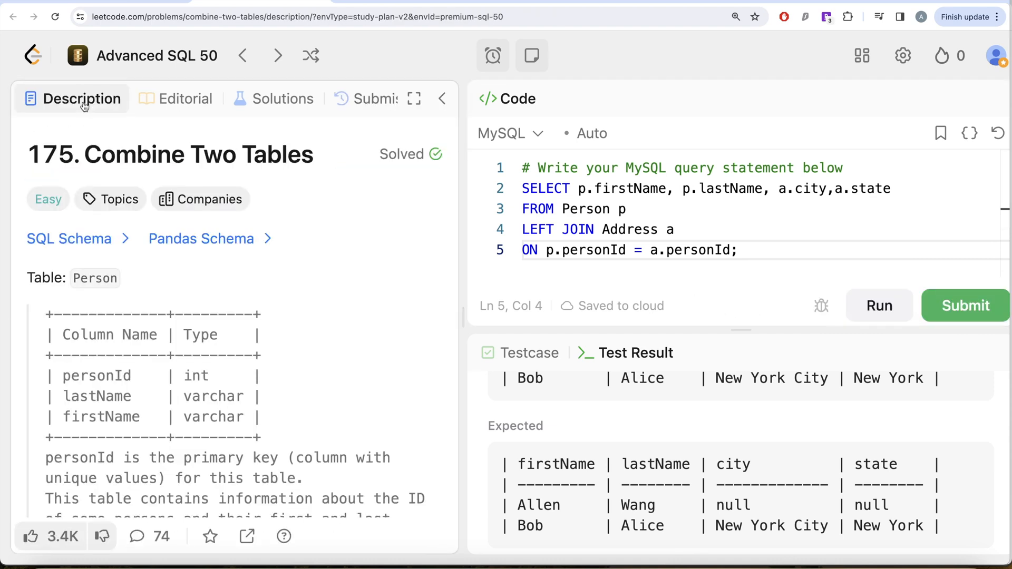
{"action": "scroll", "scroll_direction": "down", "scroll_amount": 3}
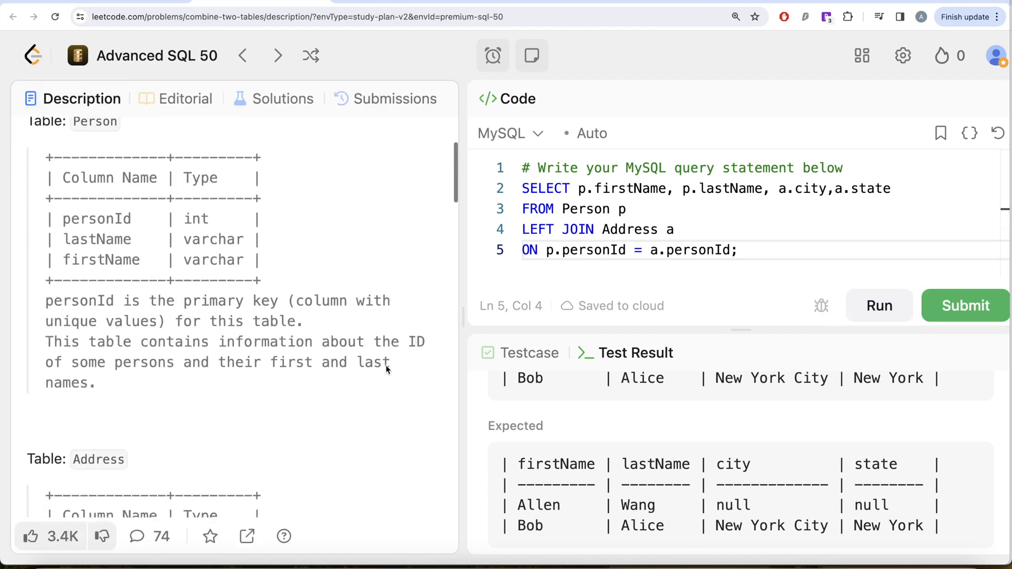
{"action": "scroll", "scroll_direction": "down", "scroll_amount": 3}
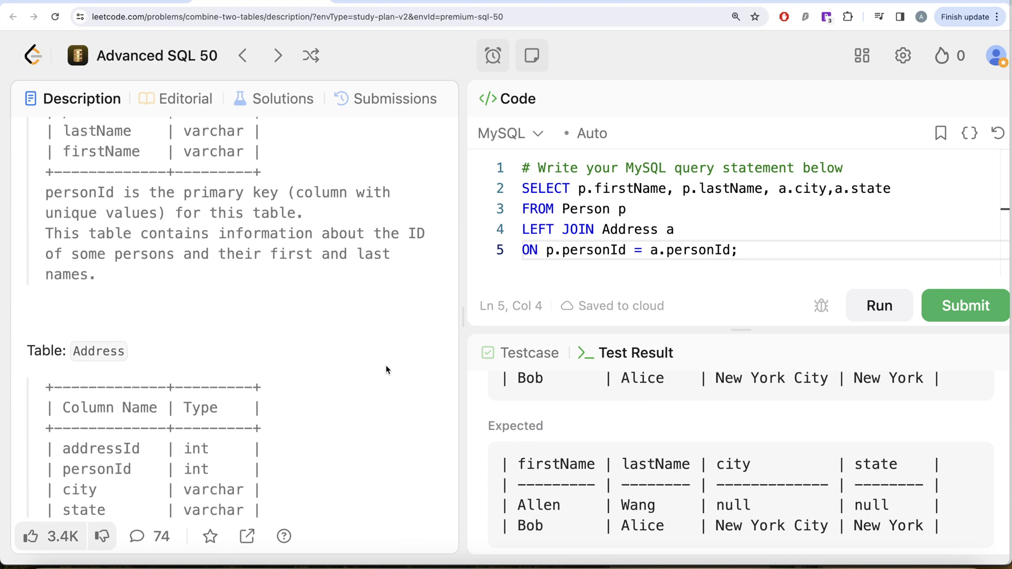
{"action": "scroll", "scroll_direction": "down", "scroll_amount": 3}
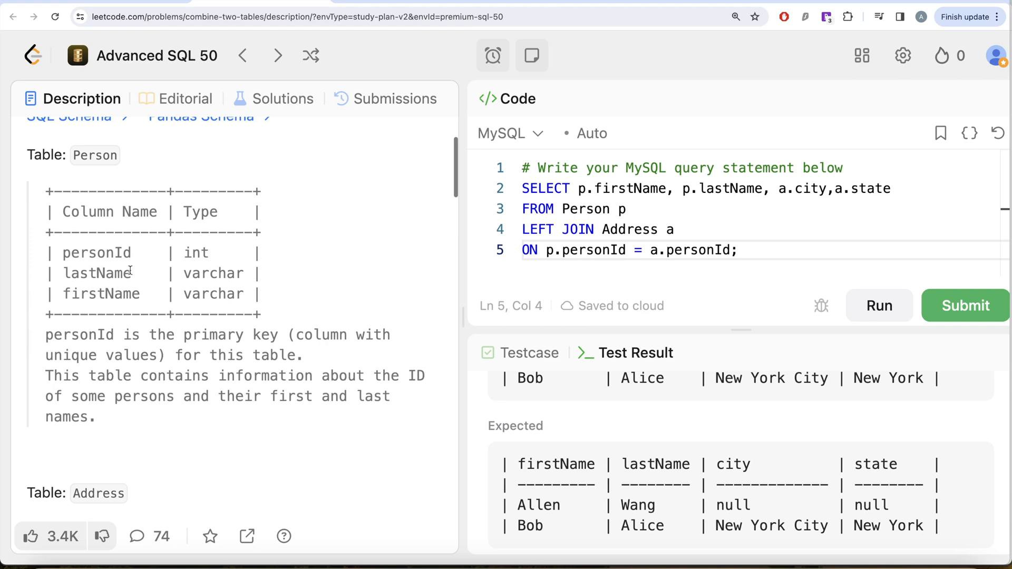
{"action": "scroll", "scroll_direction": "down", "scroll_amount": 3}
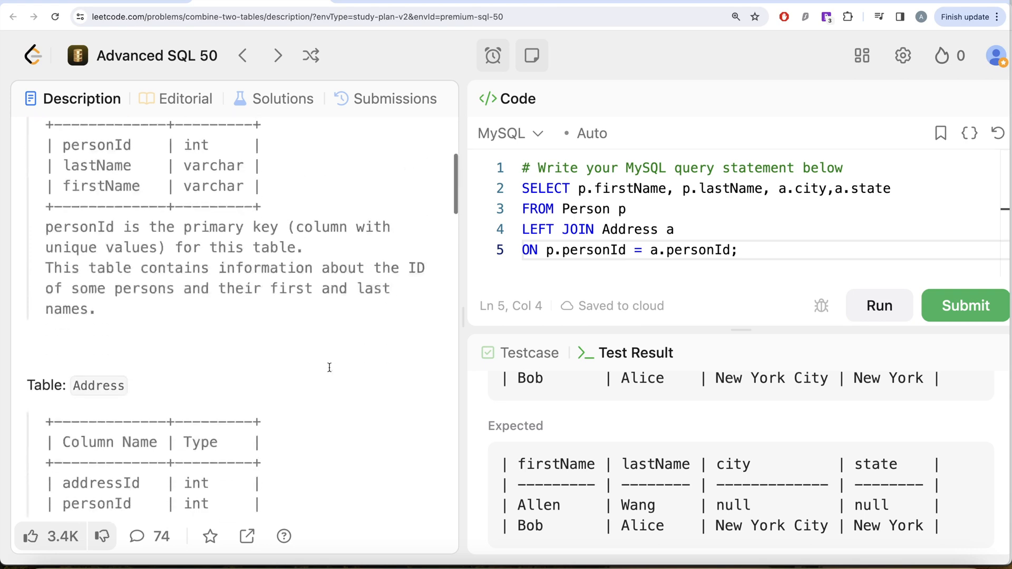
{"action": "scroll", "scroll_direction": "down", "scroll_amount": 3}
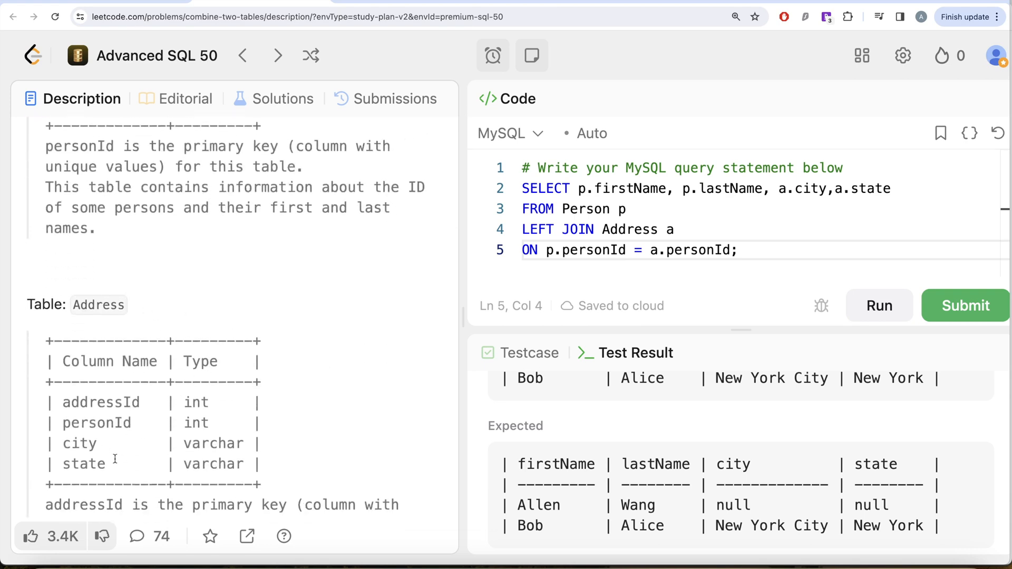
{"action": "mouse_move", "coordinate": [326, 405]}
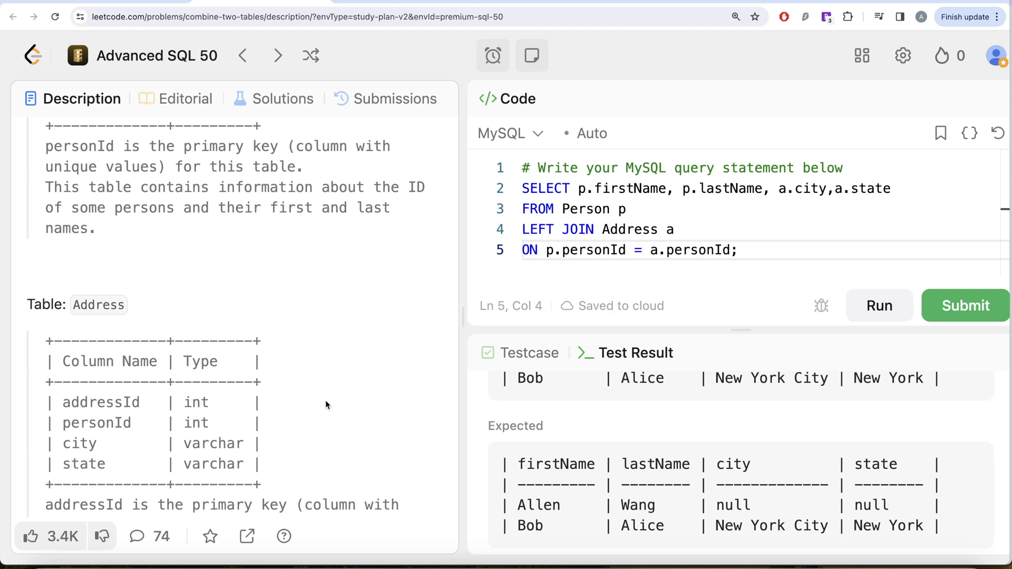
{"action": "mouse_move", "coordinate": [613, 291]}
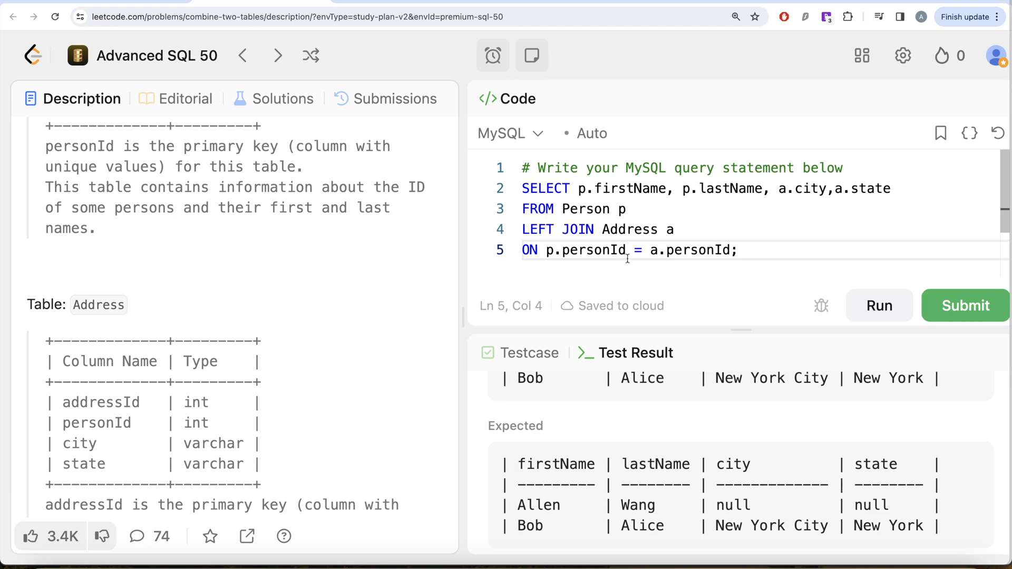
{"action": "mouse_move", "coordinate": [686, 189]}
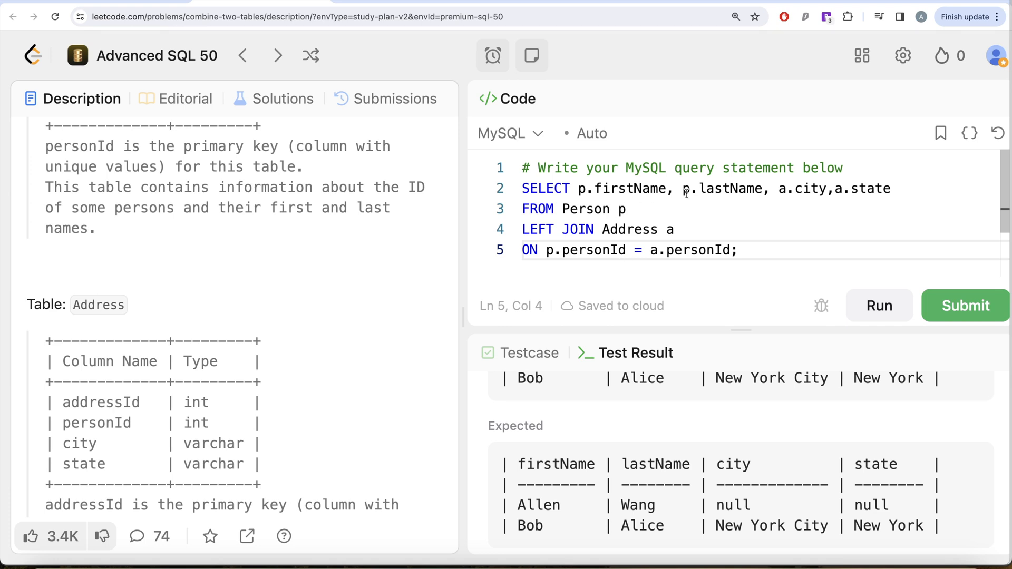
{"action": "mouse_move", "coordinate": [780, 207]}
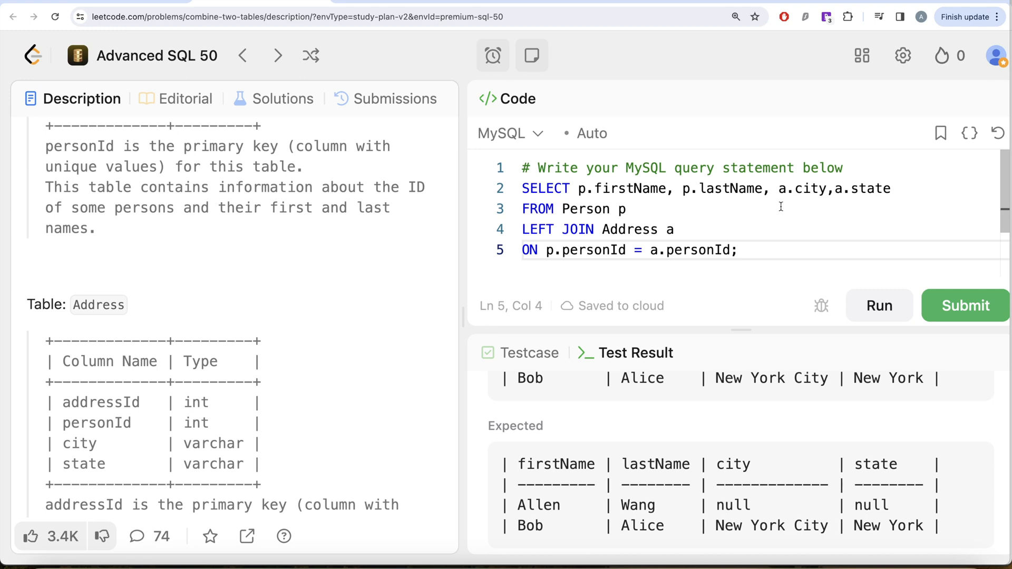